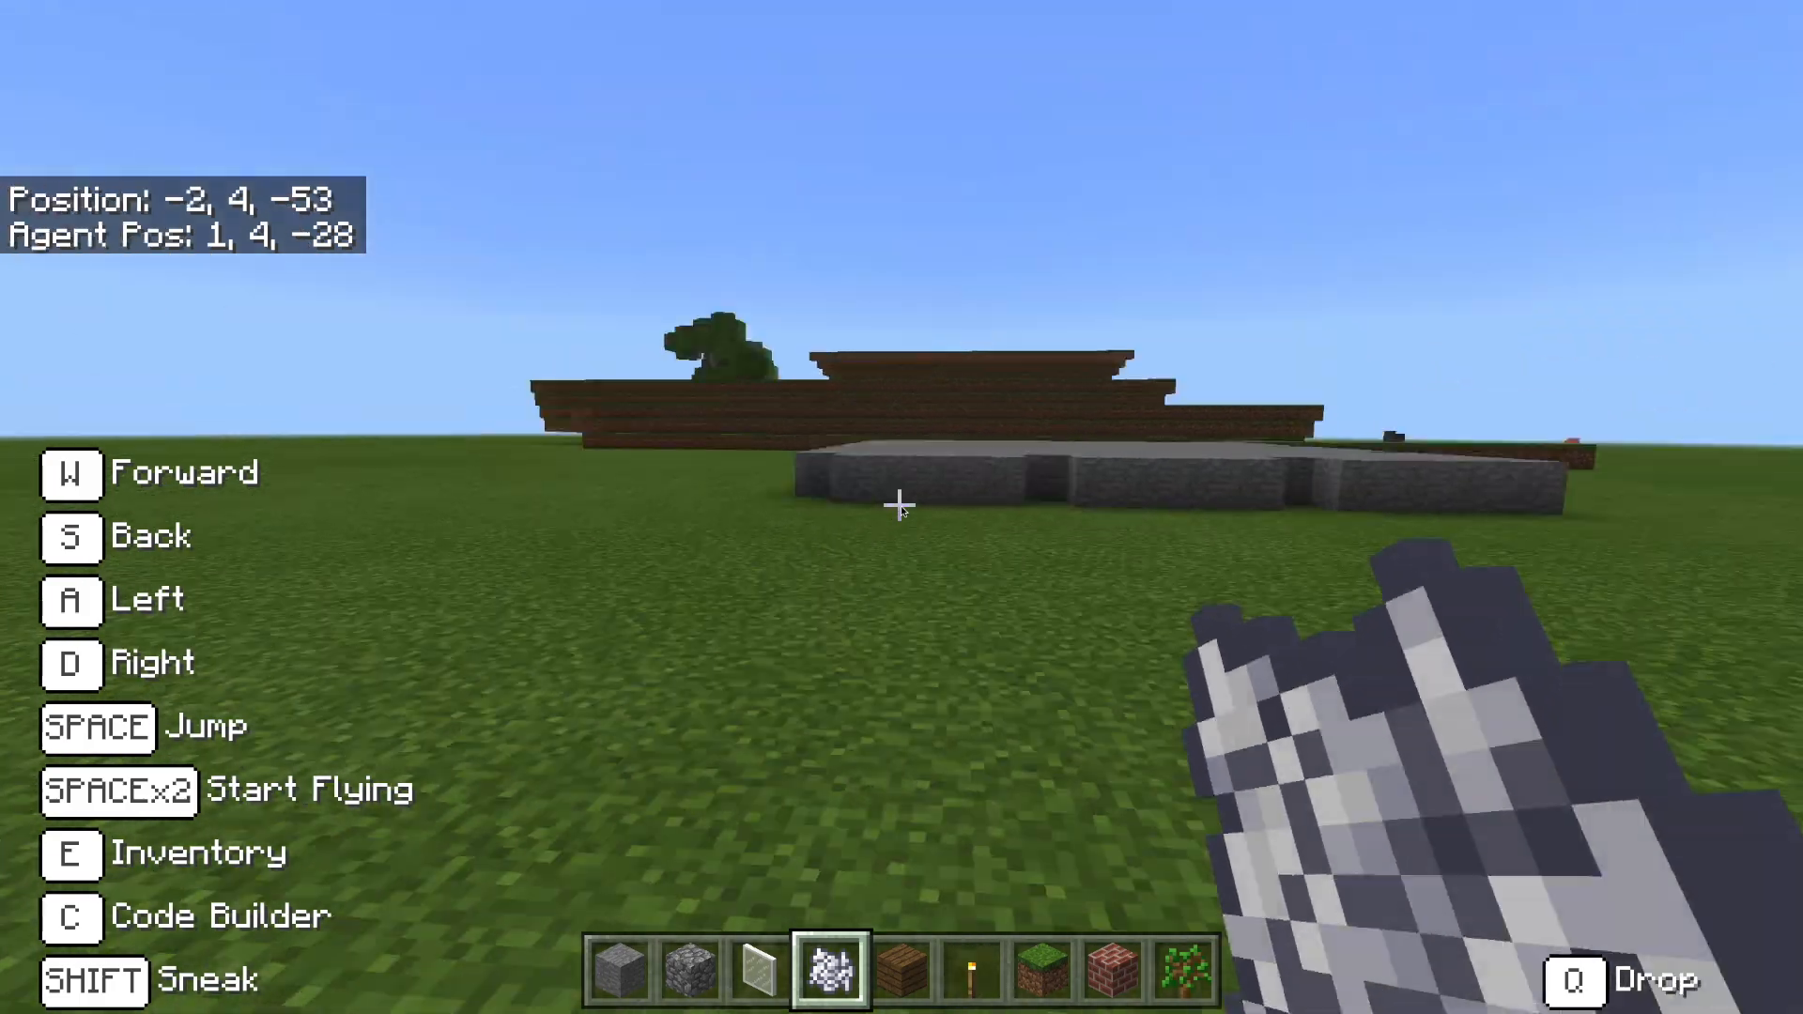
Fly to the small multicolored pyramid, rise above it to view its layers, then open Code Builder.
{"action": "key", "text": "w"}
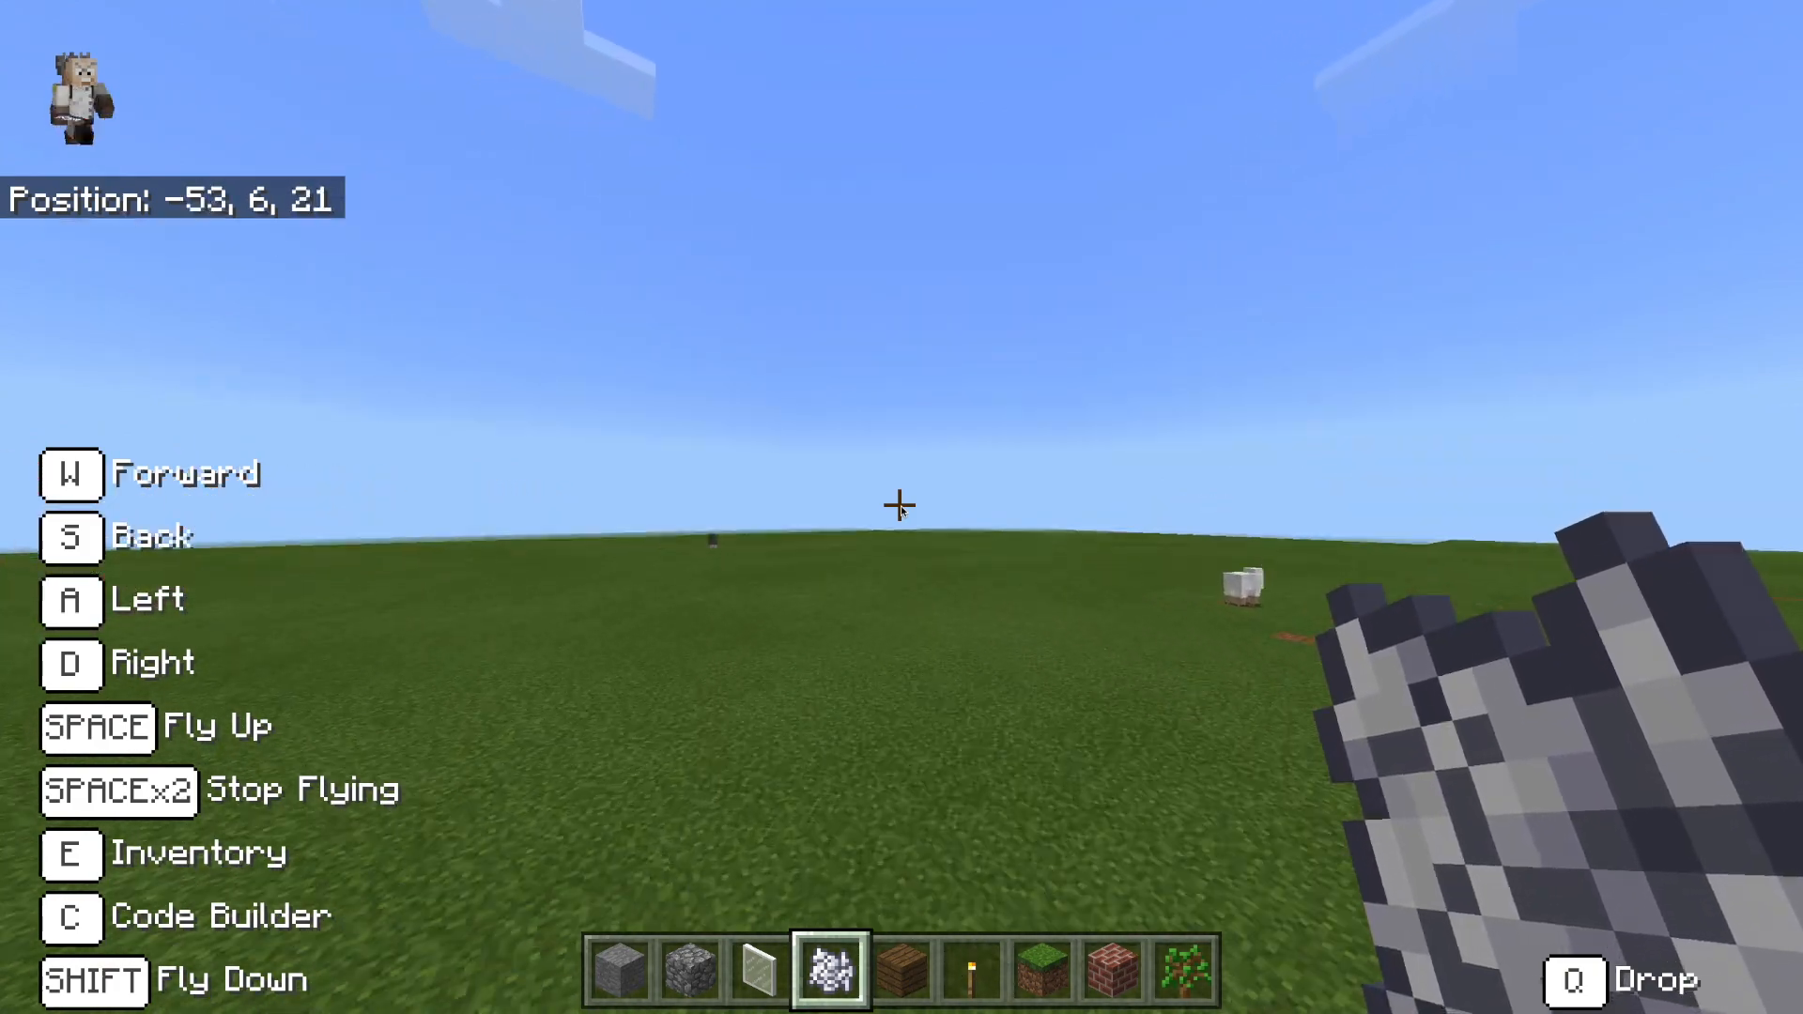
{"action": "key", "text": "w"}
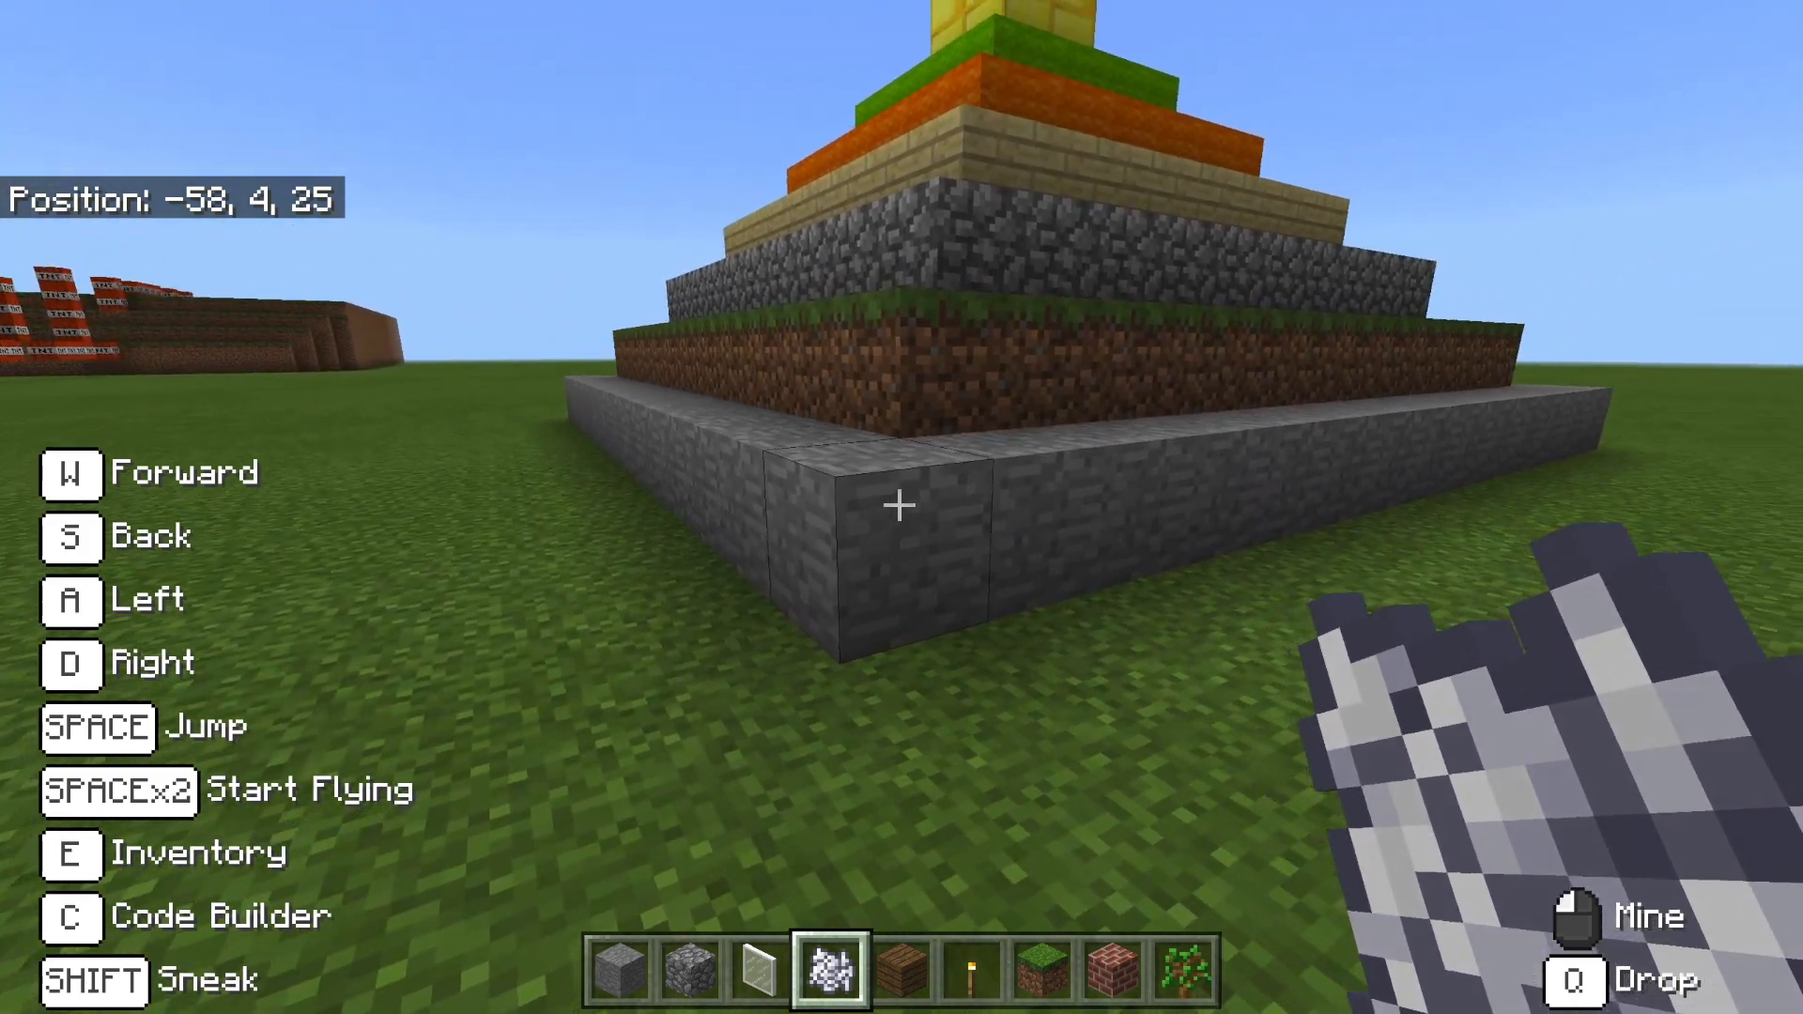
{"action": "key", "text": "SPACE"}
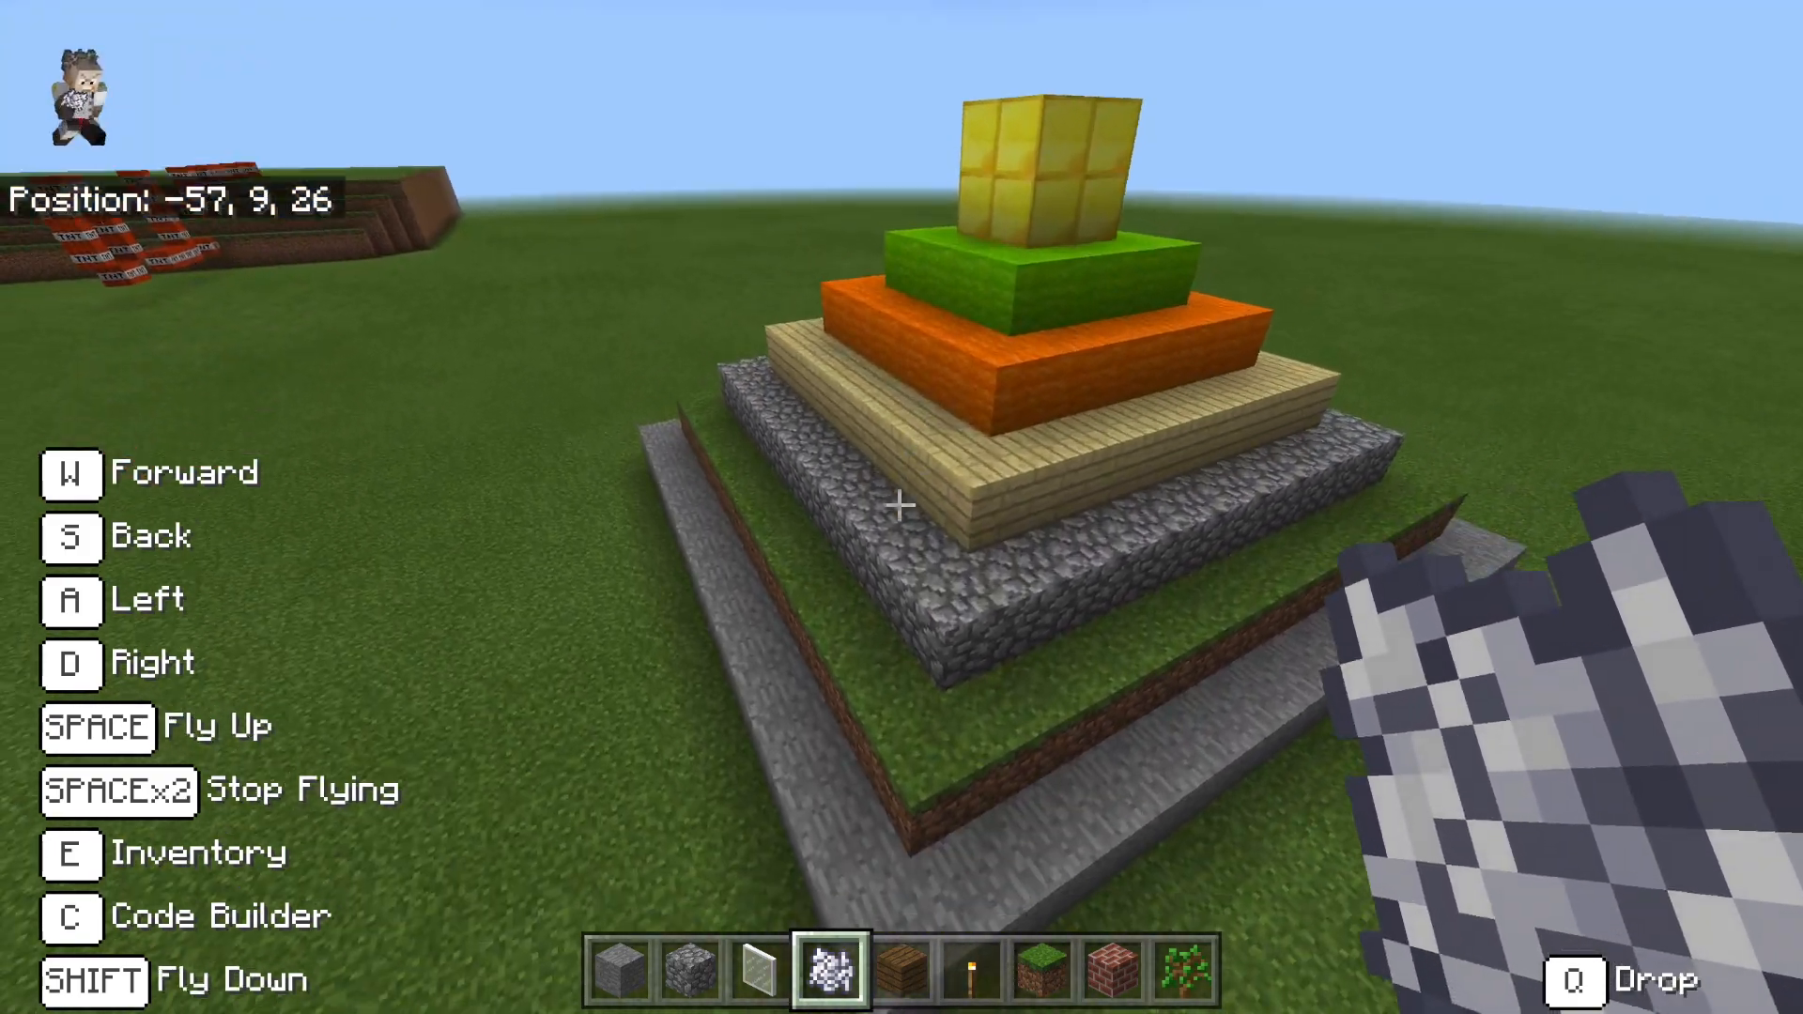
{"action": "key", "text": "w"}
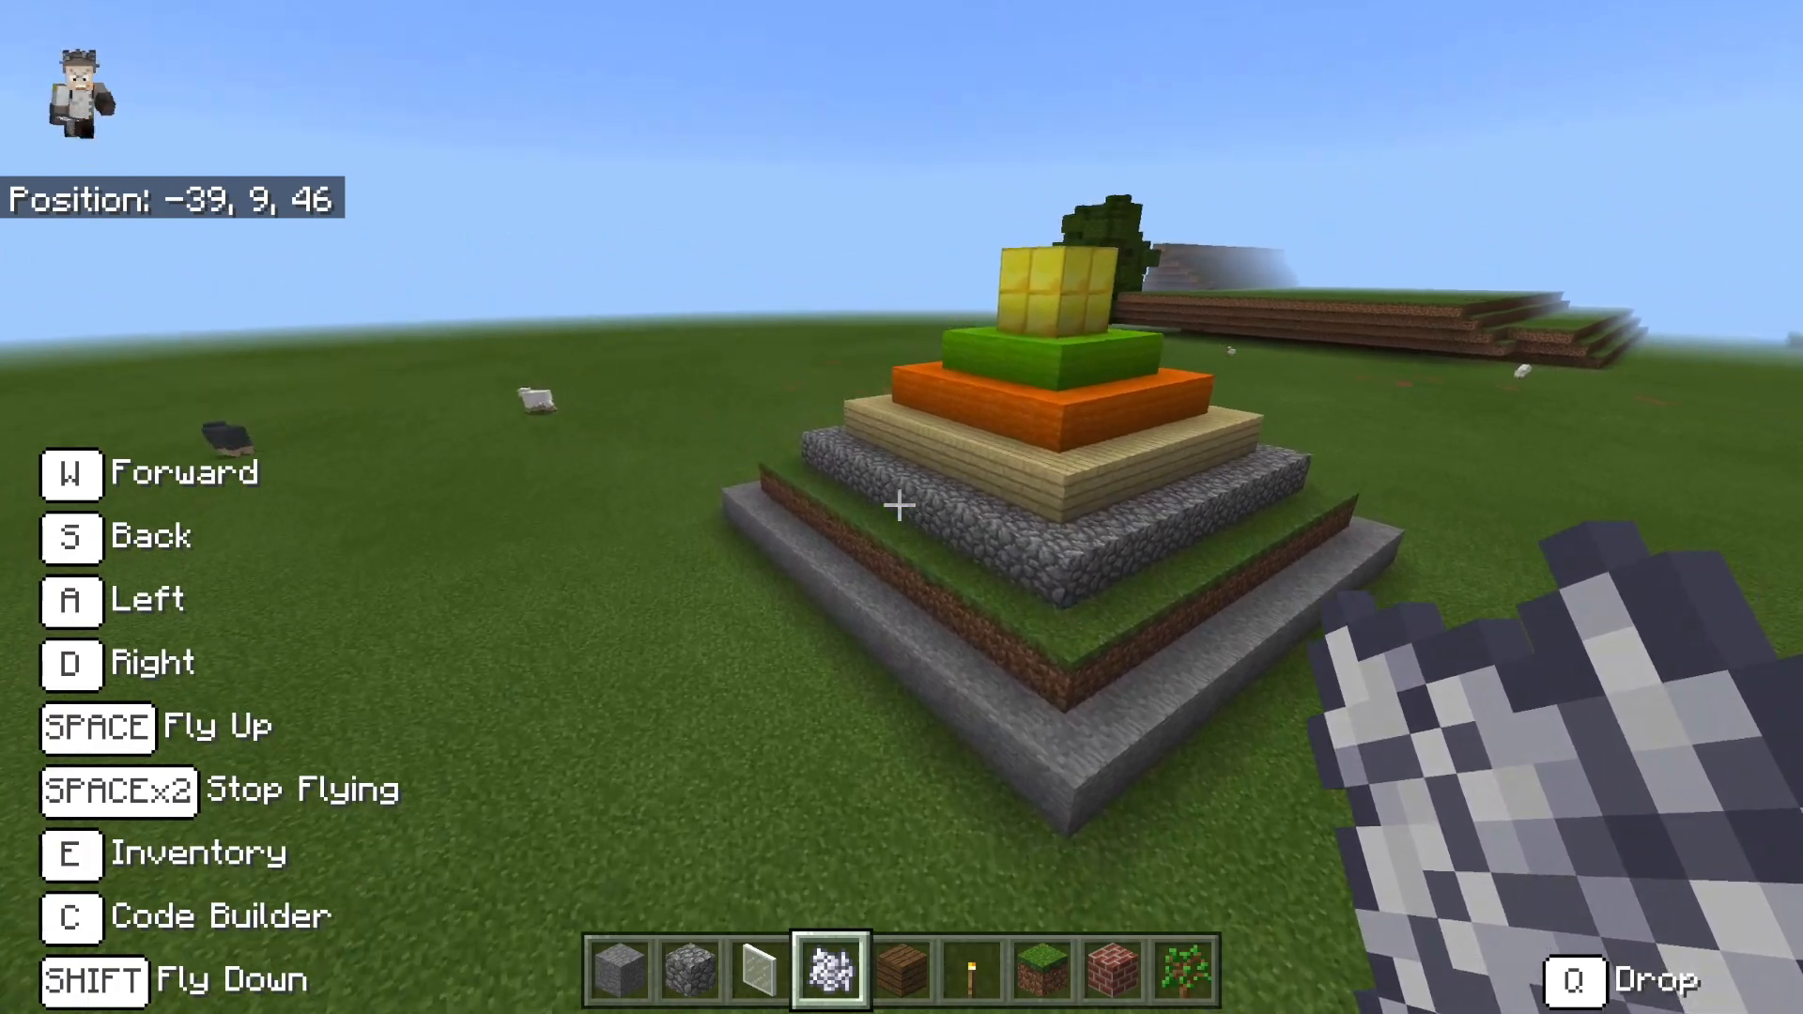
{"action": "key", "text": "c"}
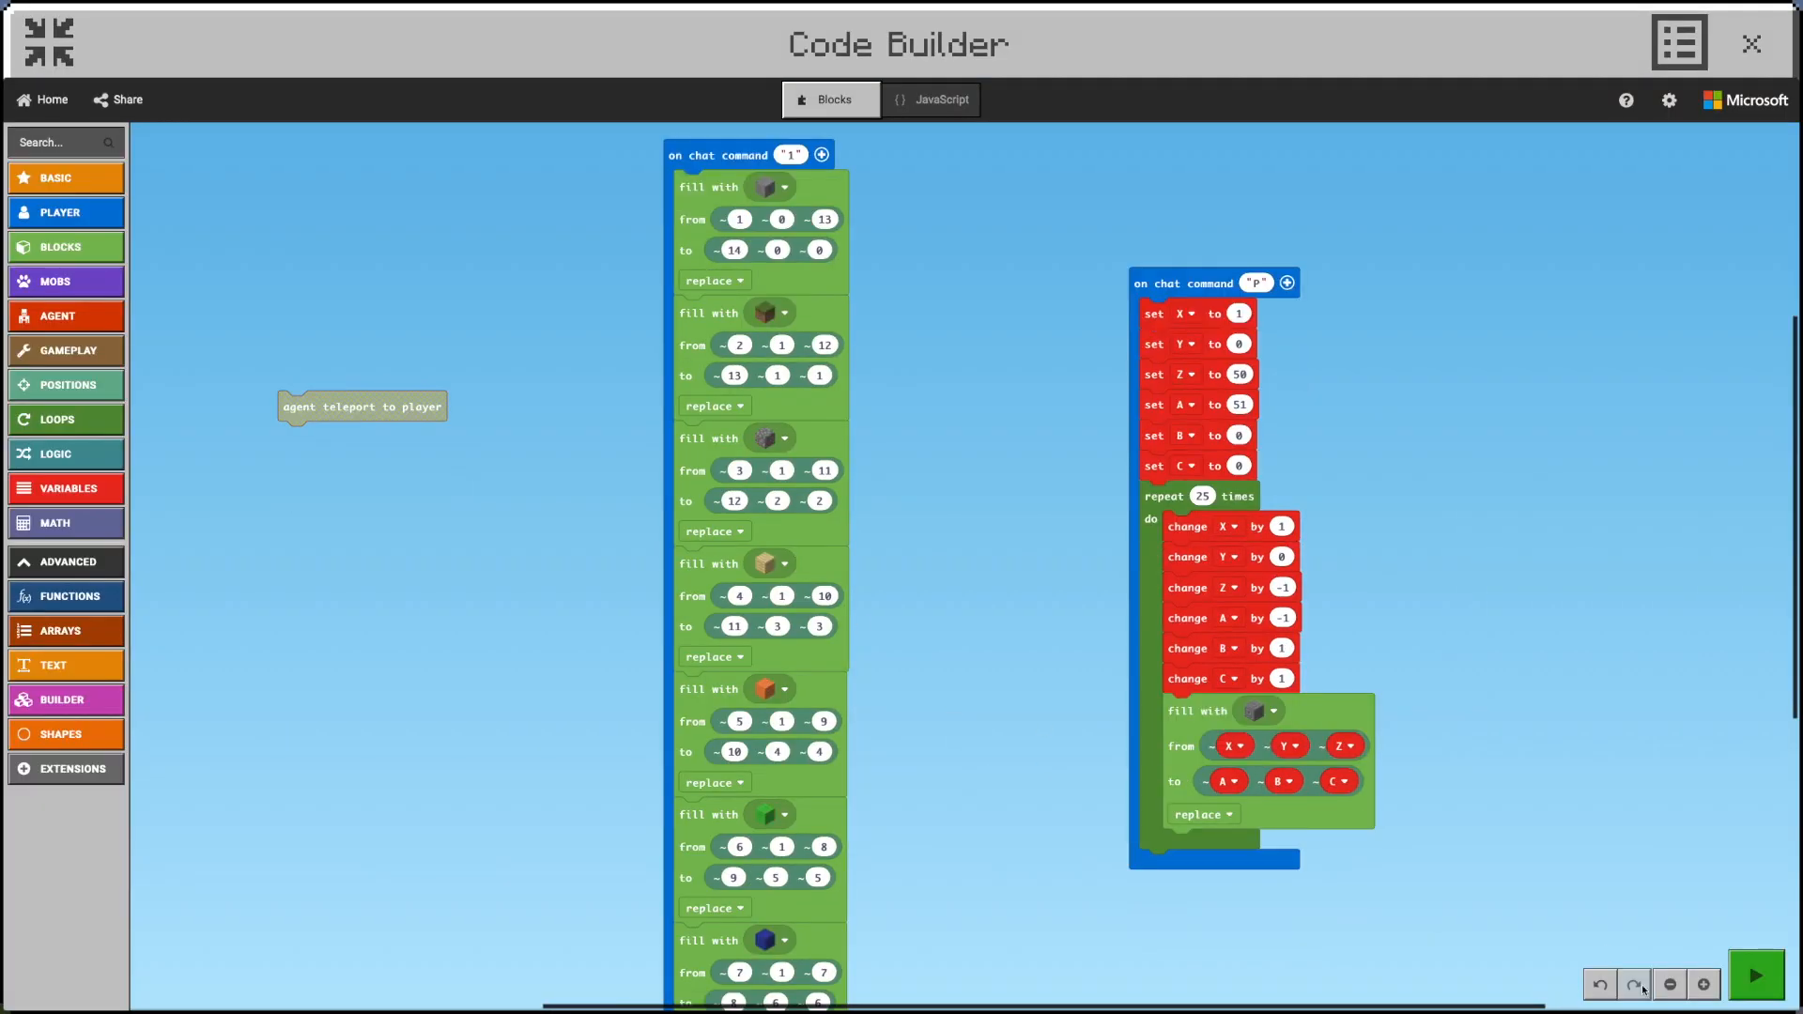
Zoom out the Code Builder workspace to view the layered fill and variable loop scripts.
{"action": "left_click", "coordinate": [1668, 985]}
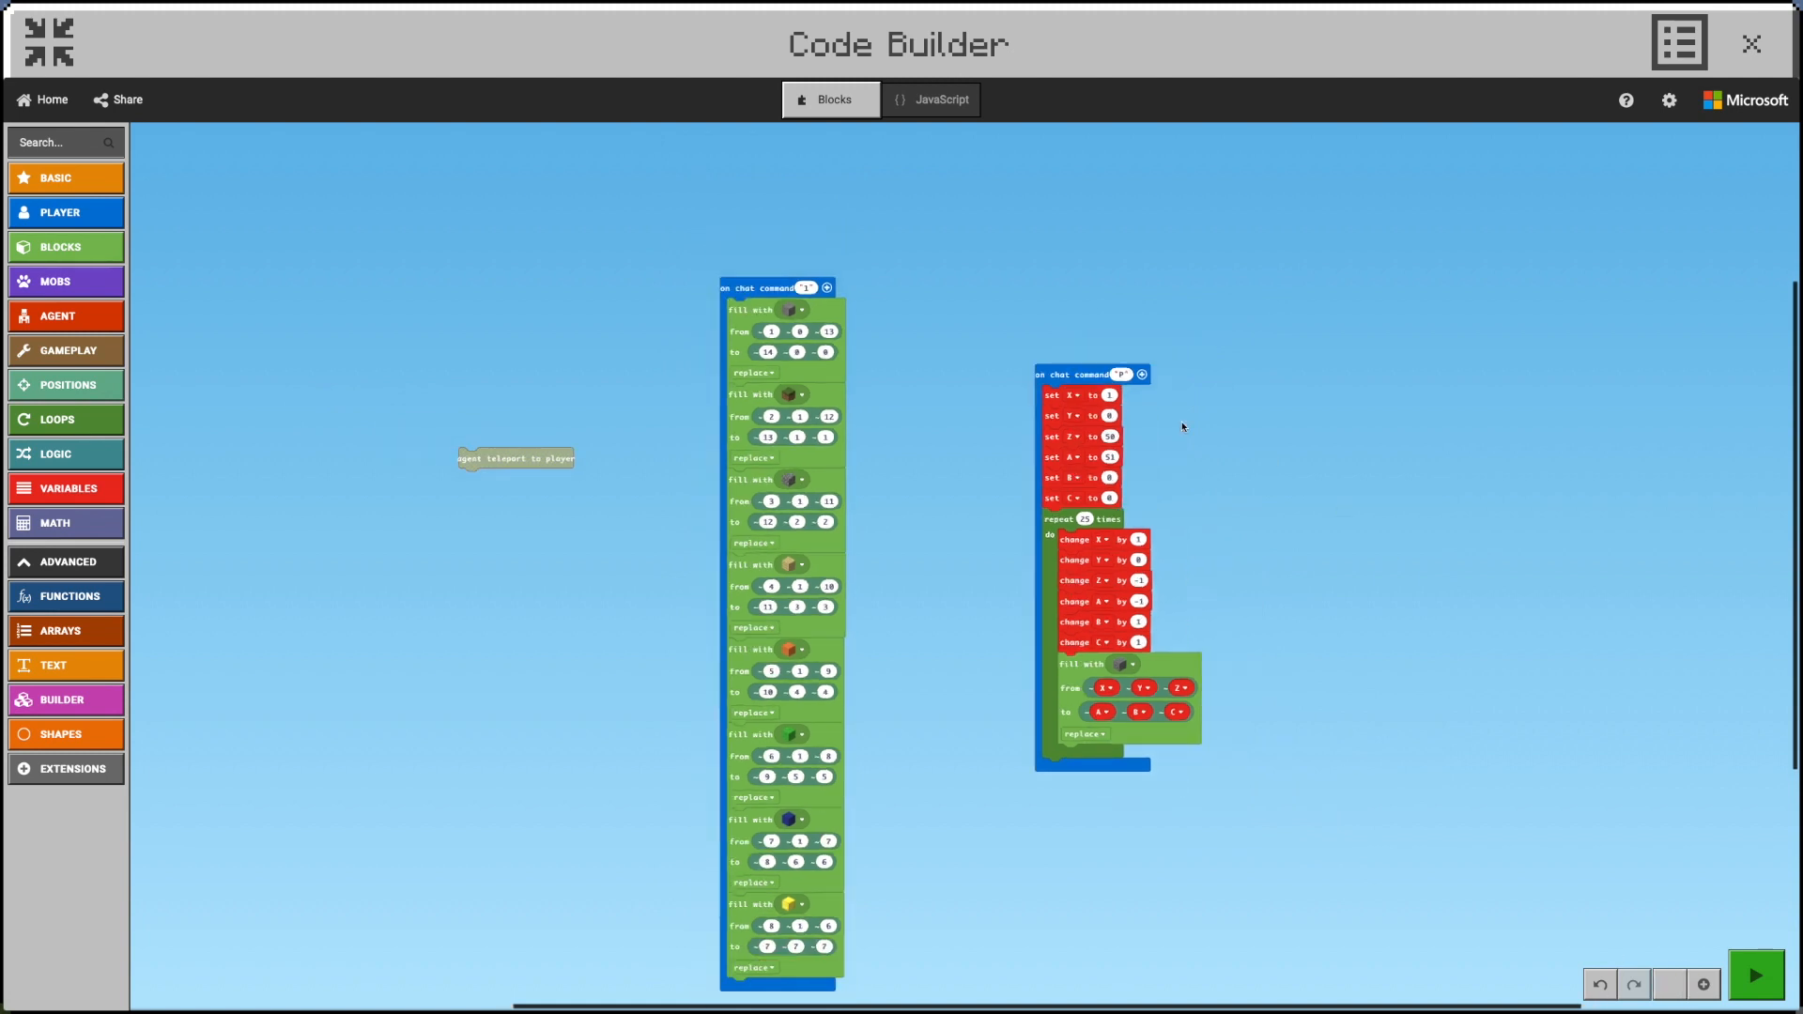
{"action": "left_click_drag", "start_coordinate": [780, 288], "coordinate": [257, 263]}
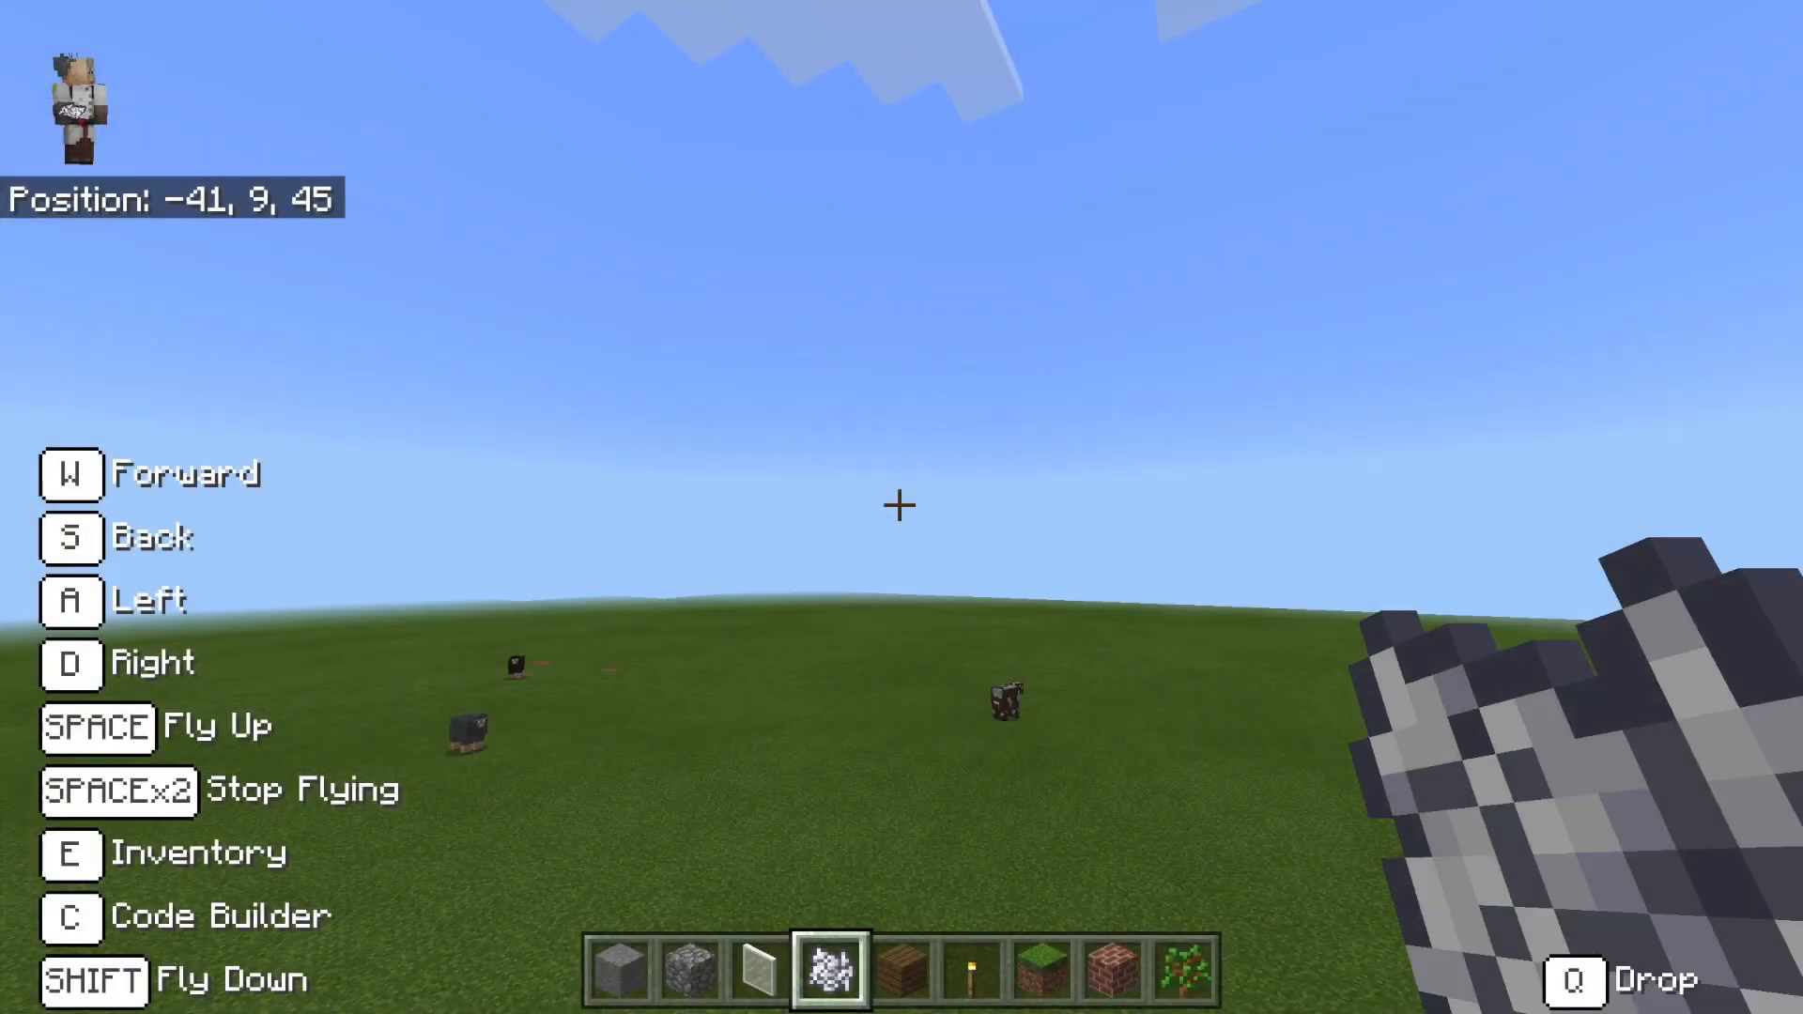
Land and run chat command 1 to fill the 13-block stone base, then open Code Builder.
{"action": "key", "text": "w"}
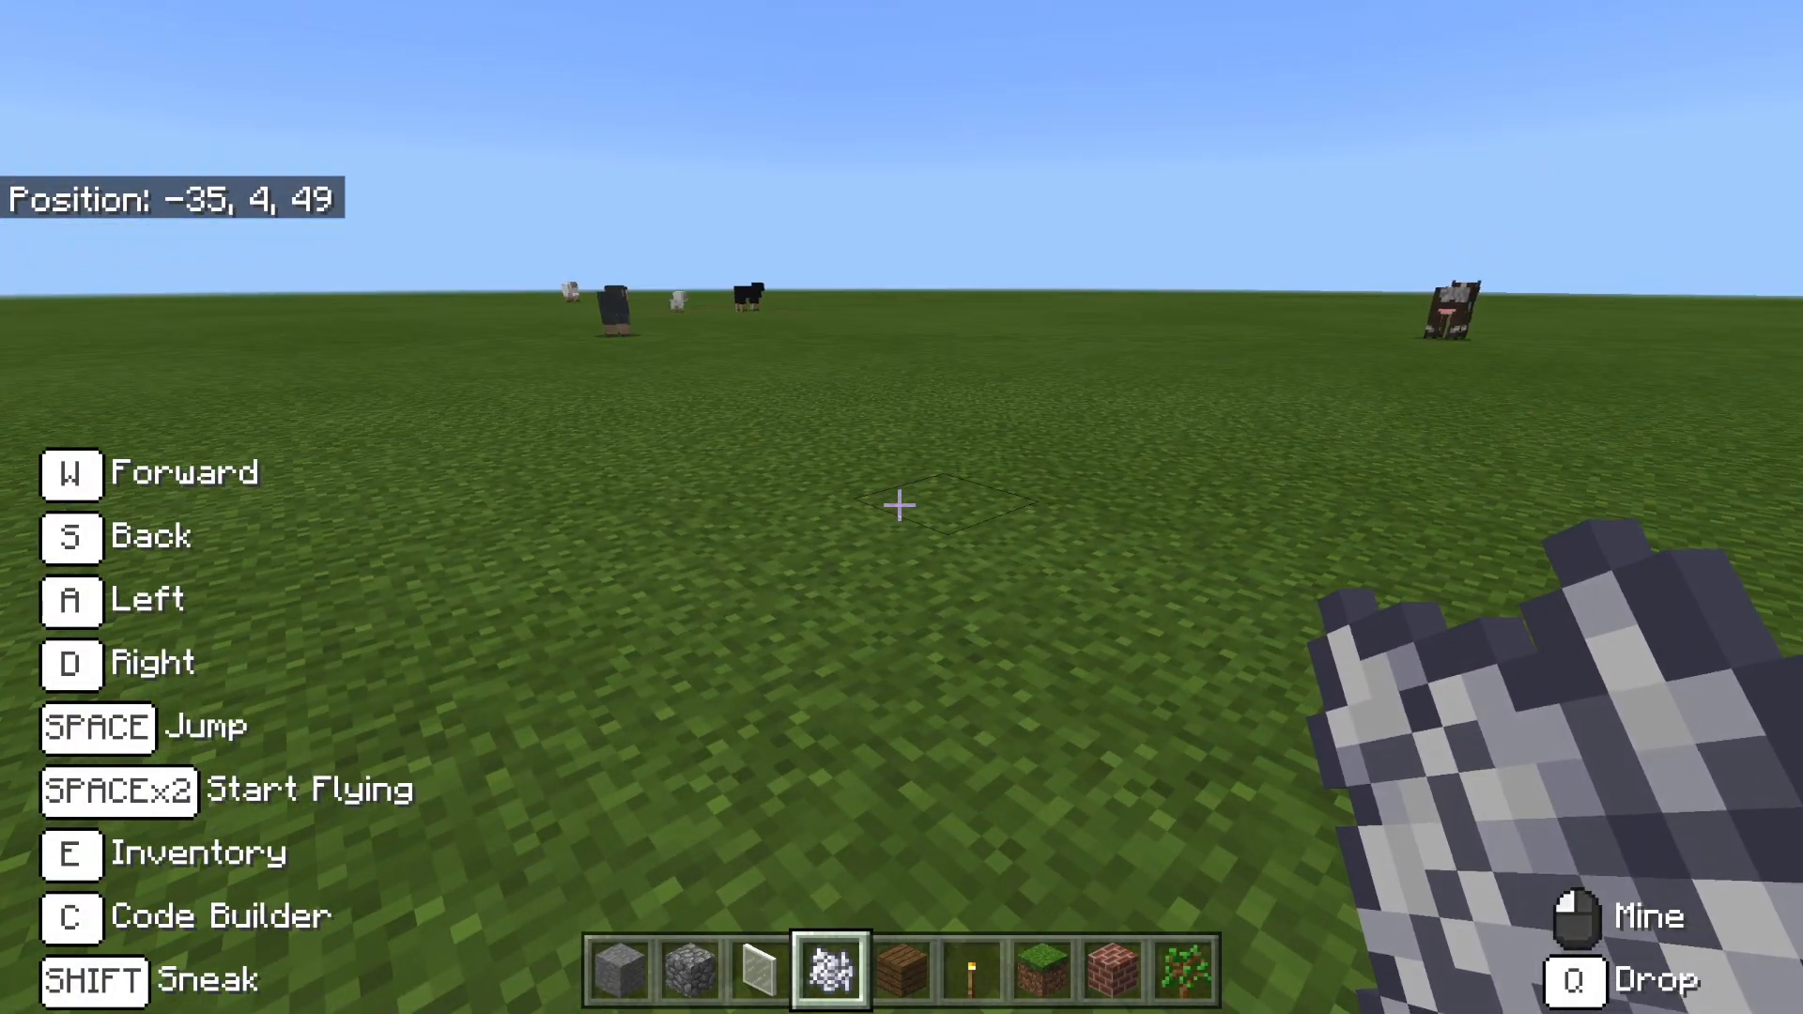
{"action": "key", "text": "t"}
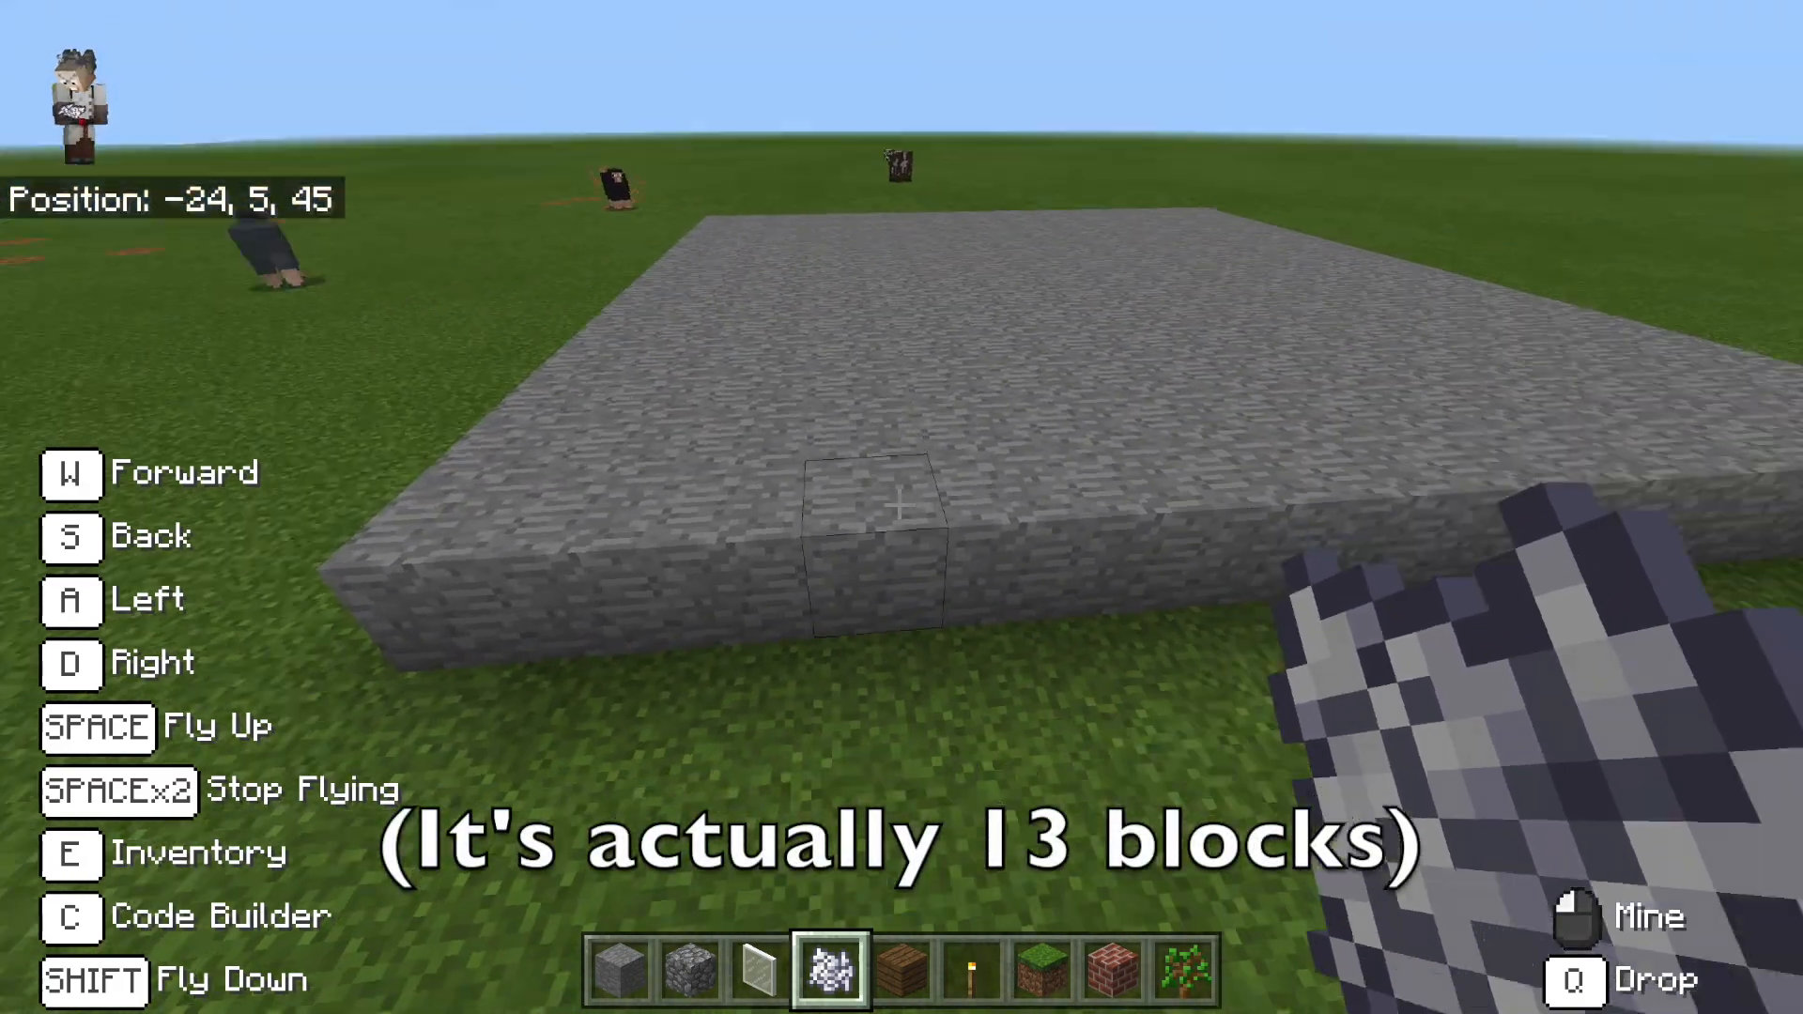
{"action": "mouse_move", "coordinate": [902, 507]}
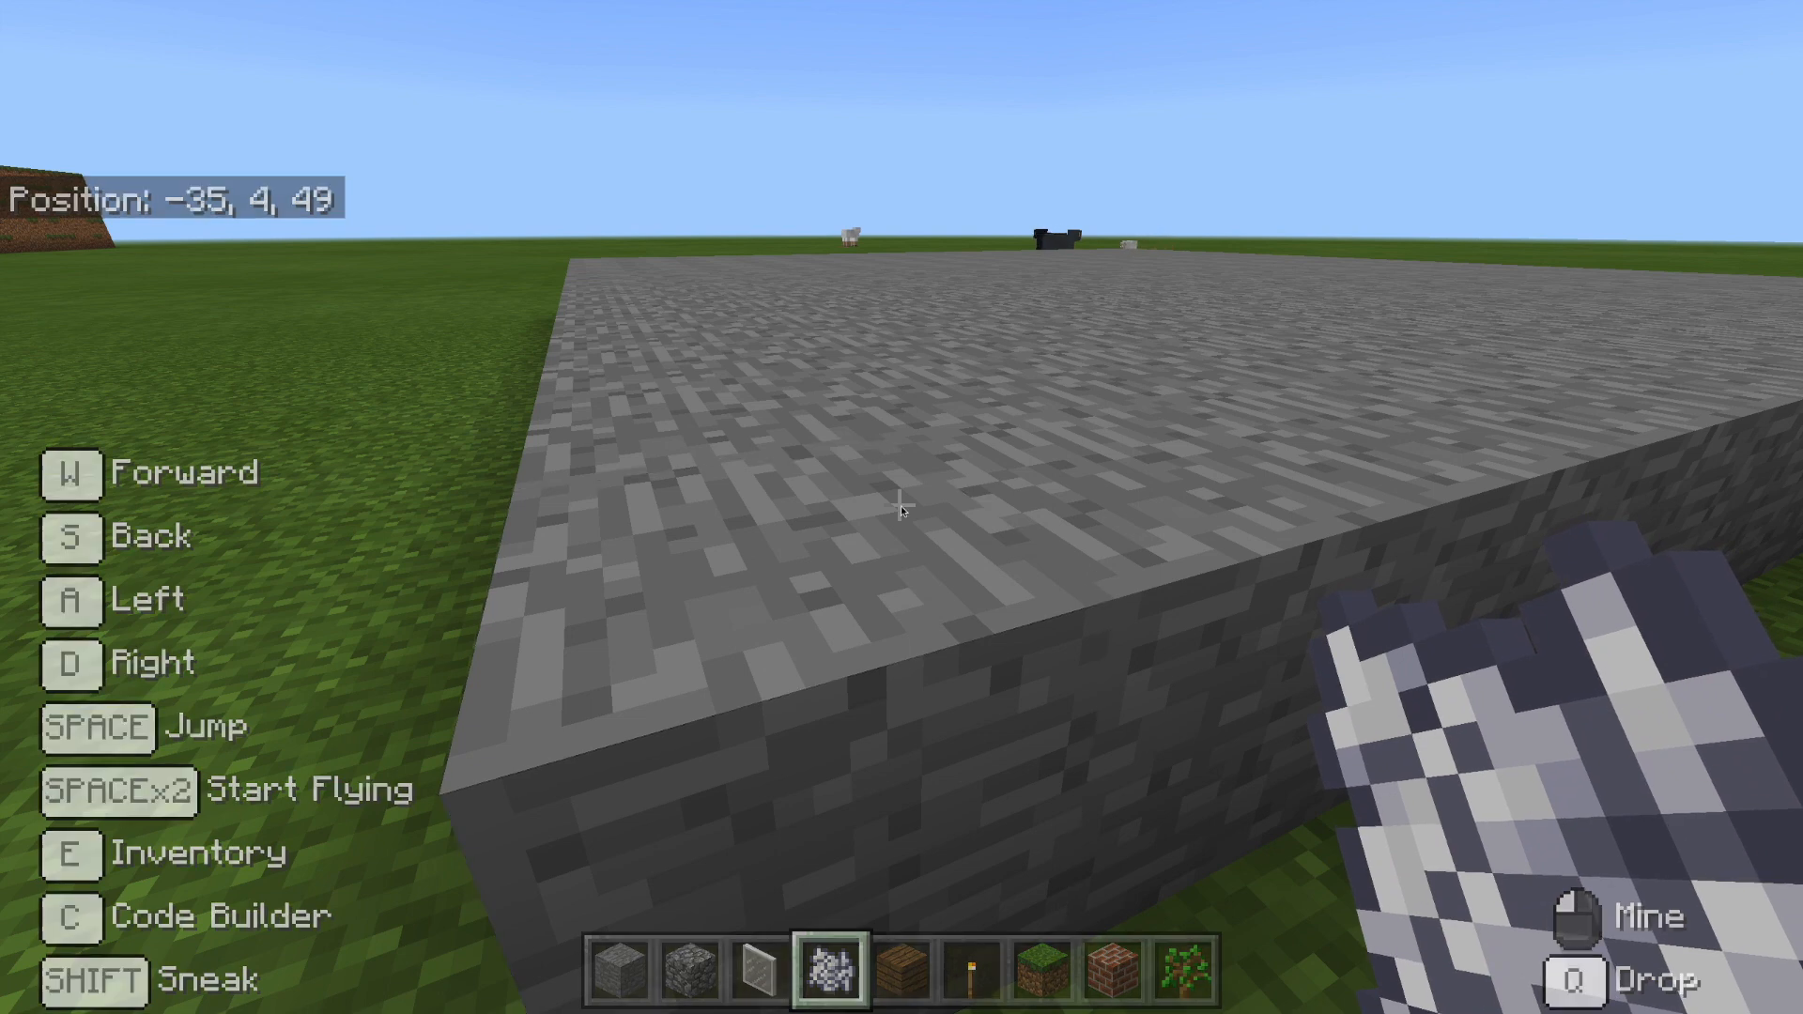
{"action": "key", "text": "c"}
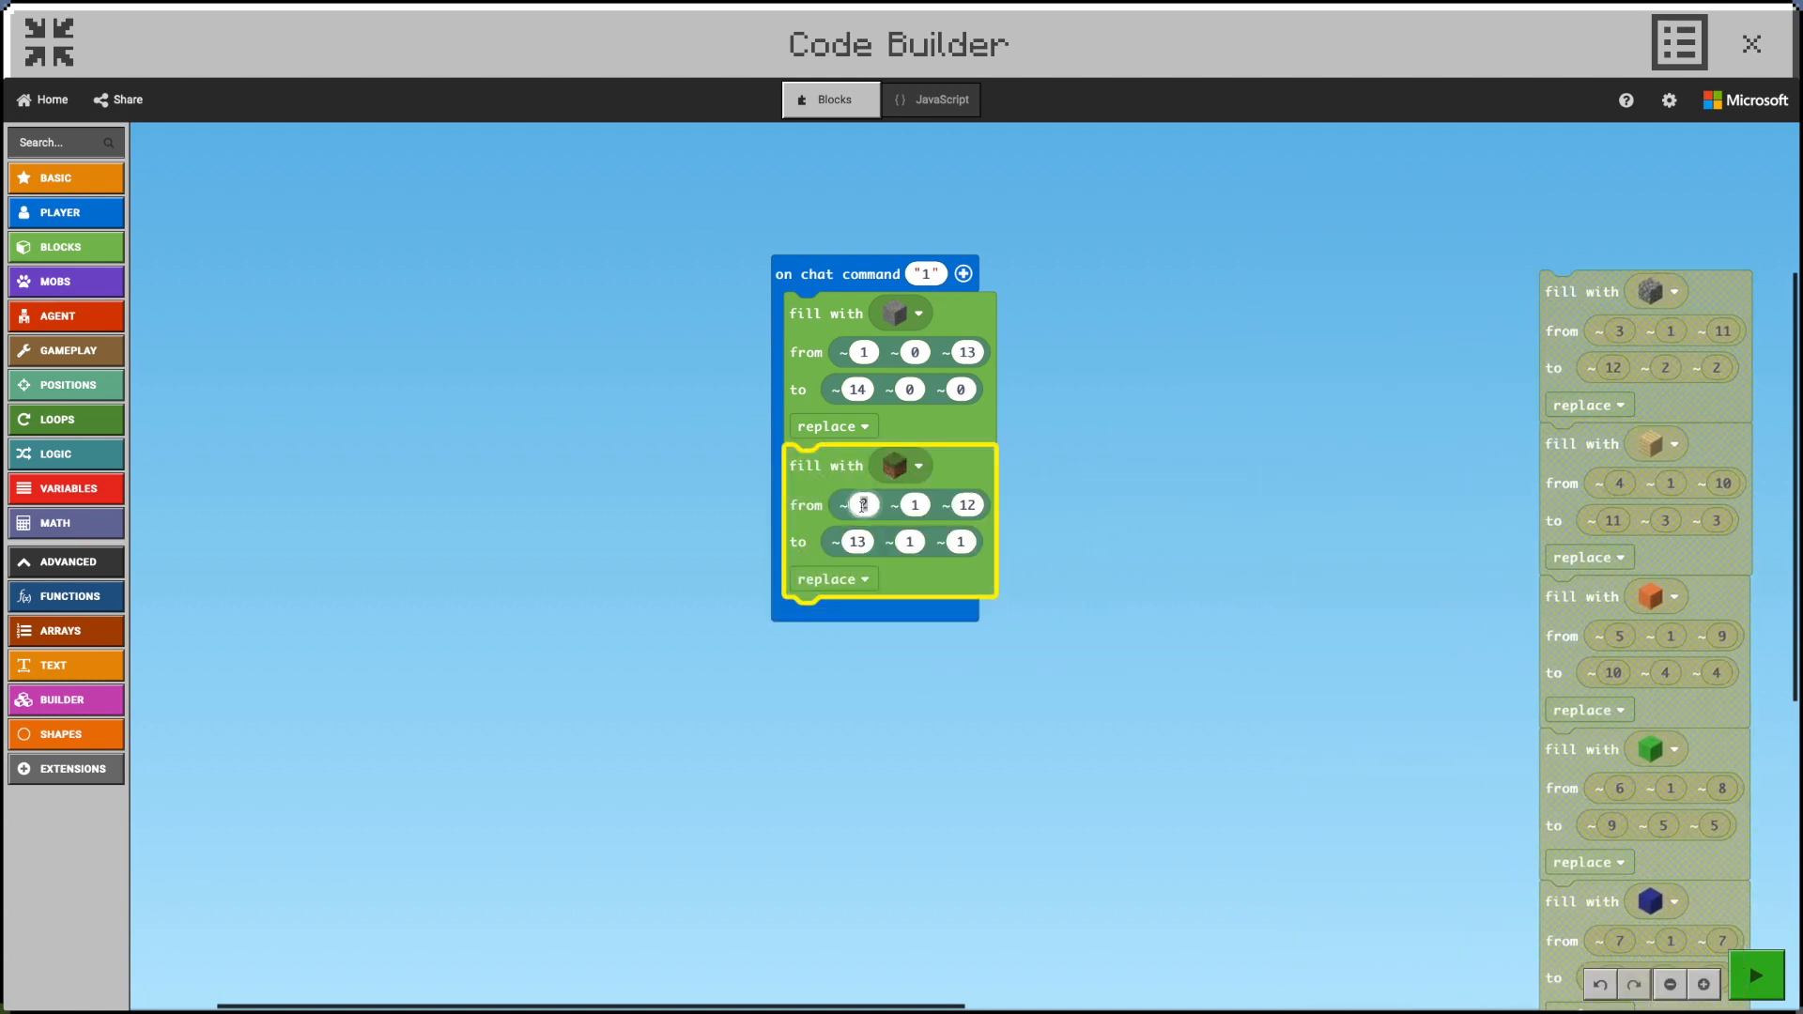
Set the second fill layer to 2 1 12 through 13 1 1 and reattach the remaining fill blocks under it.
{"action": "left_click", "coordinate": [914, 503]}
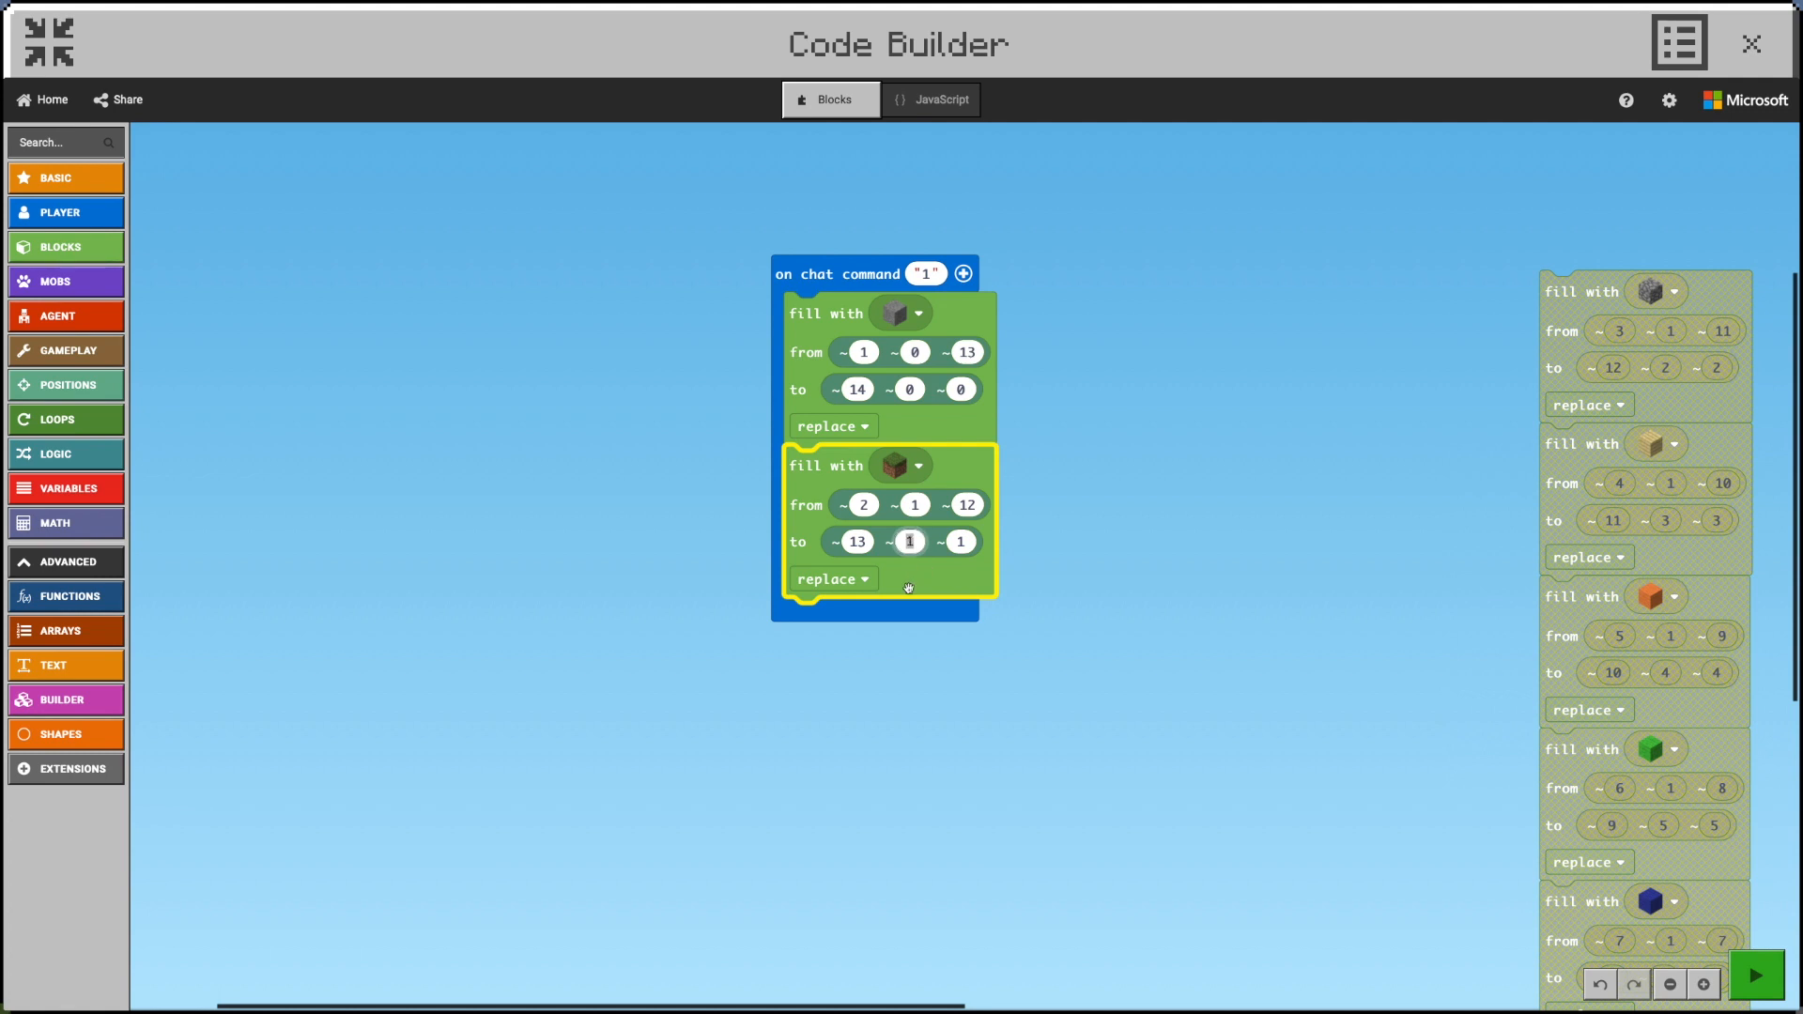
{"action": "left_click", "coordinate": [1752, 44]}
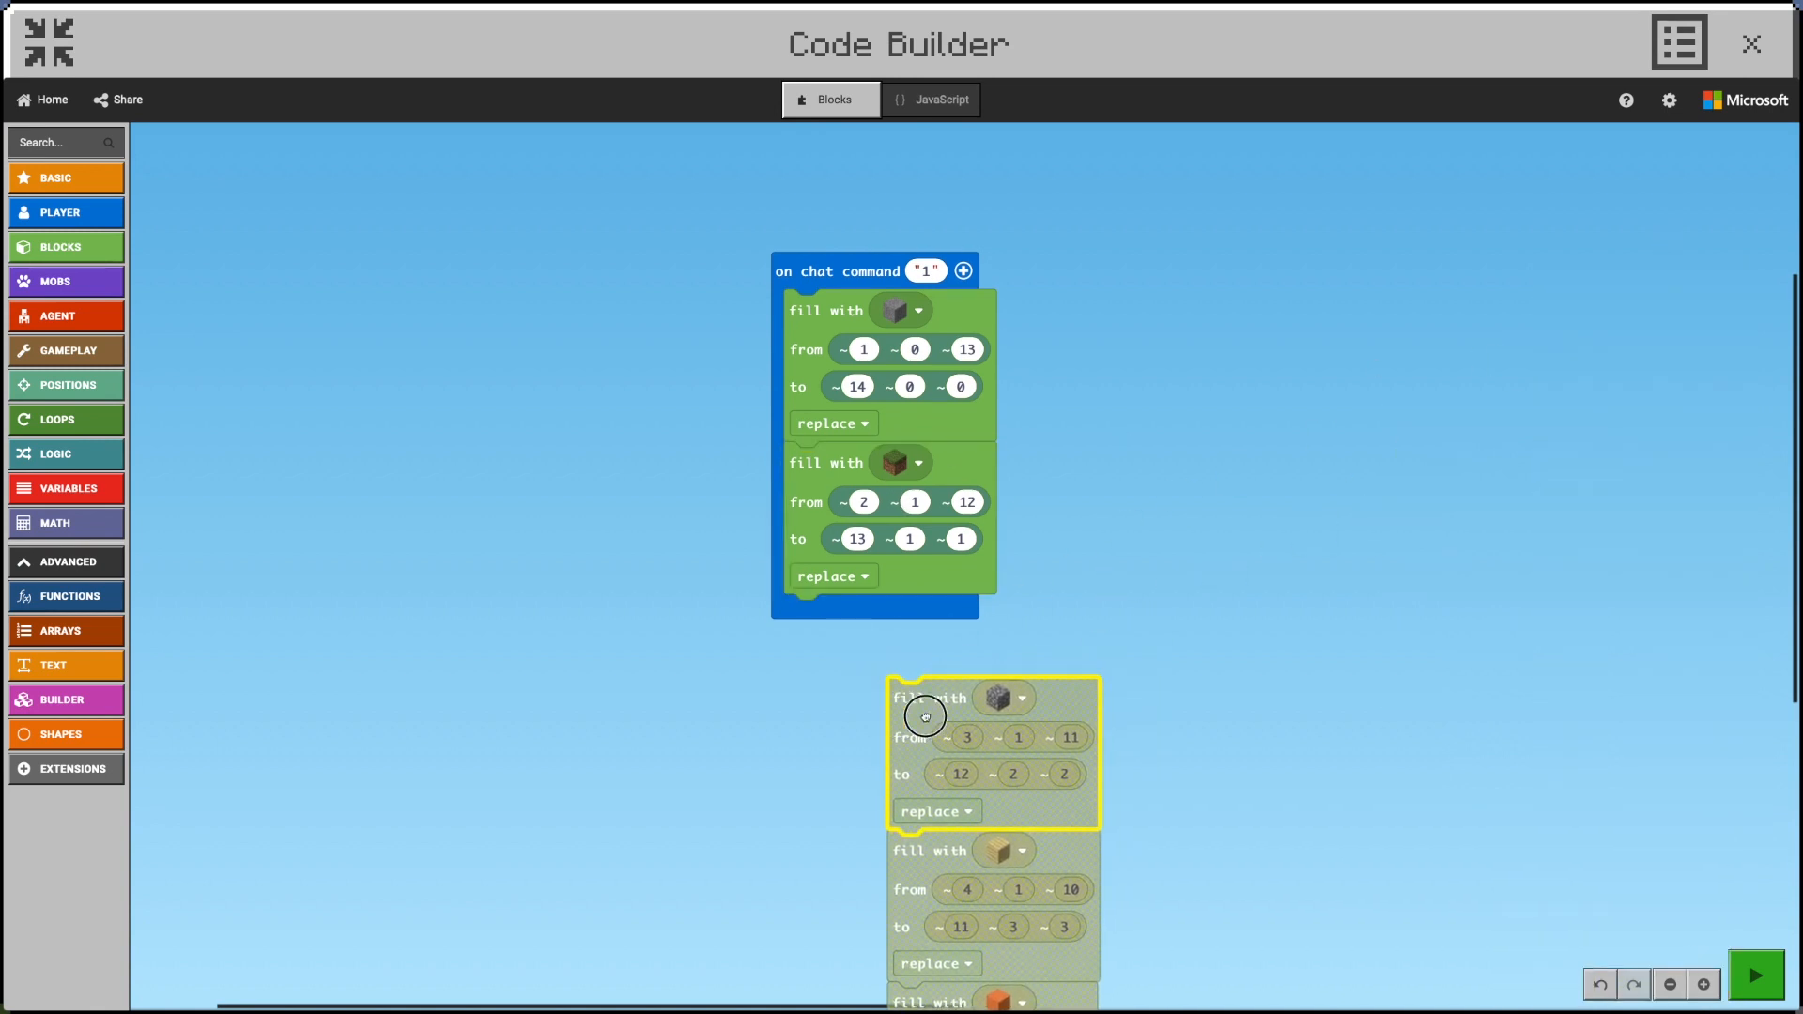
{"action": "left_click_drag", "start_coordinate": [926, 713], "coordinate": [885, 616]}
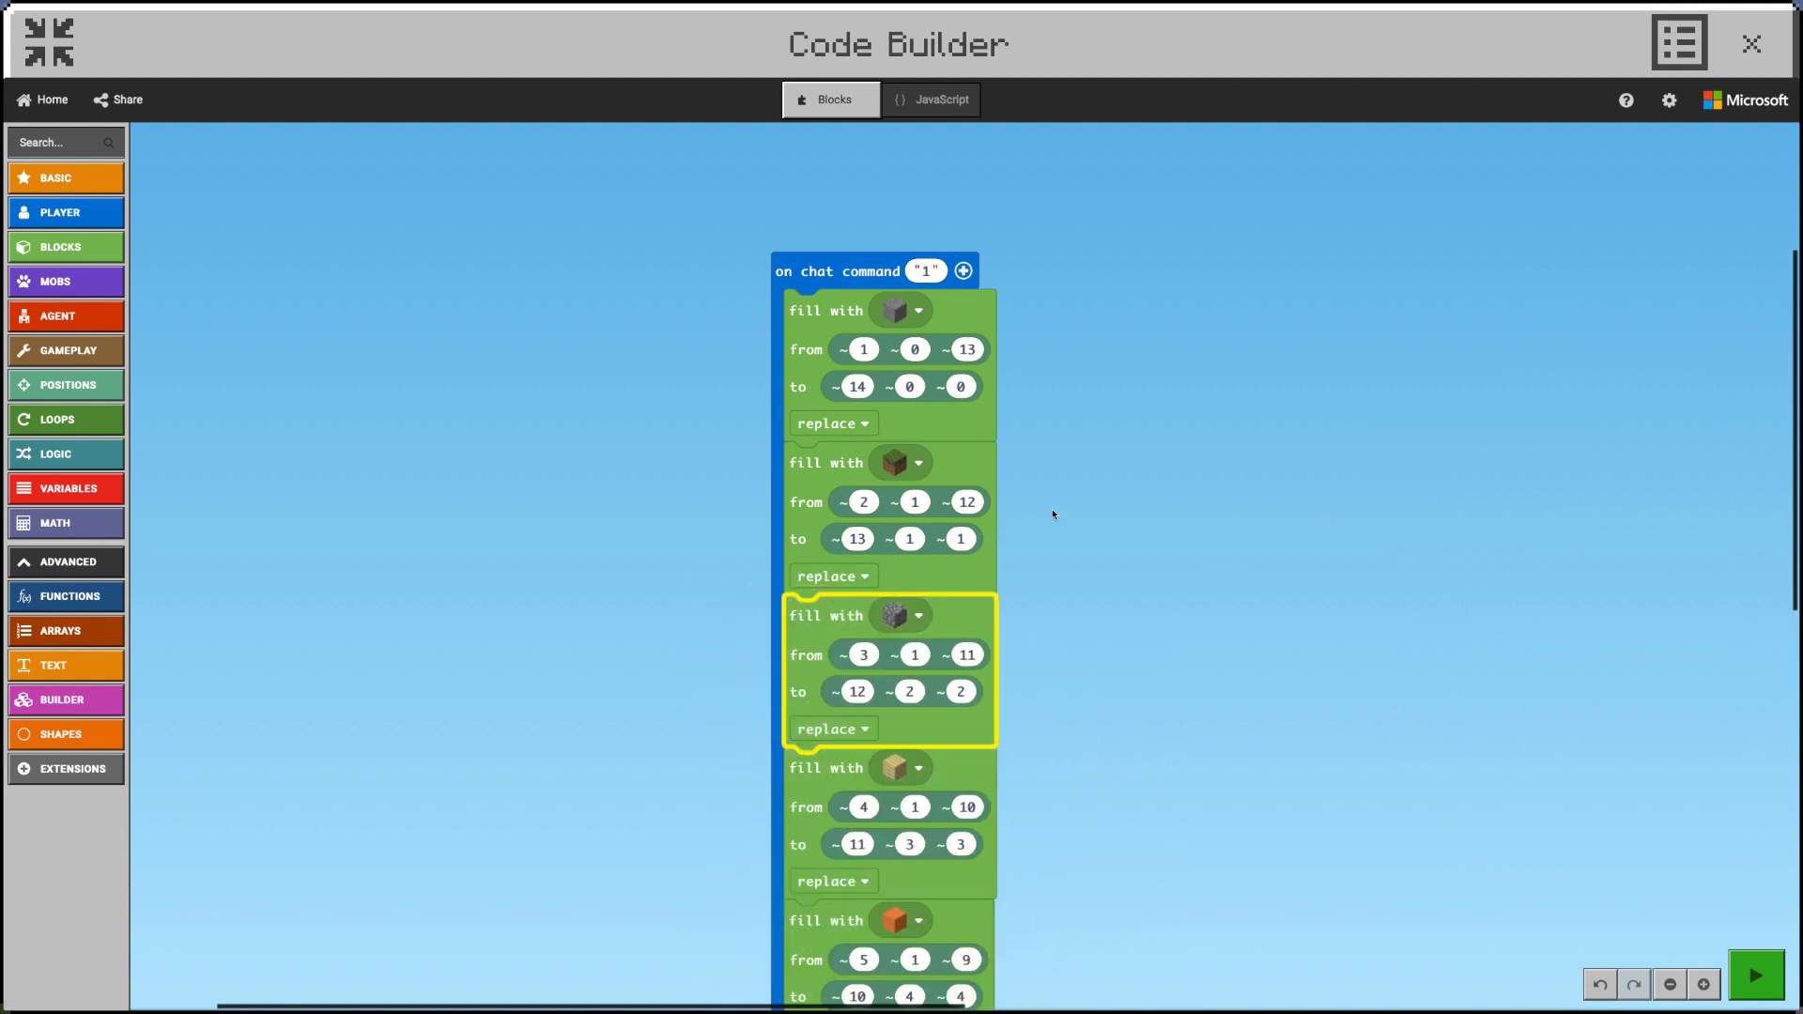
{"action": "scroll", "scroll_direction": "down", "scroll_amount": 3}
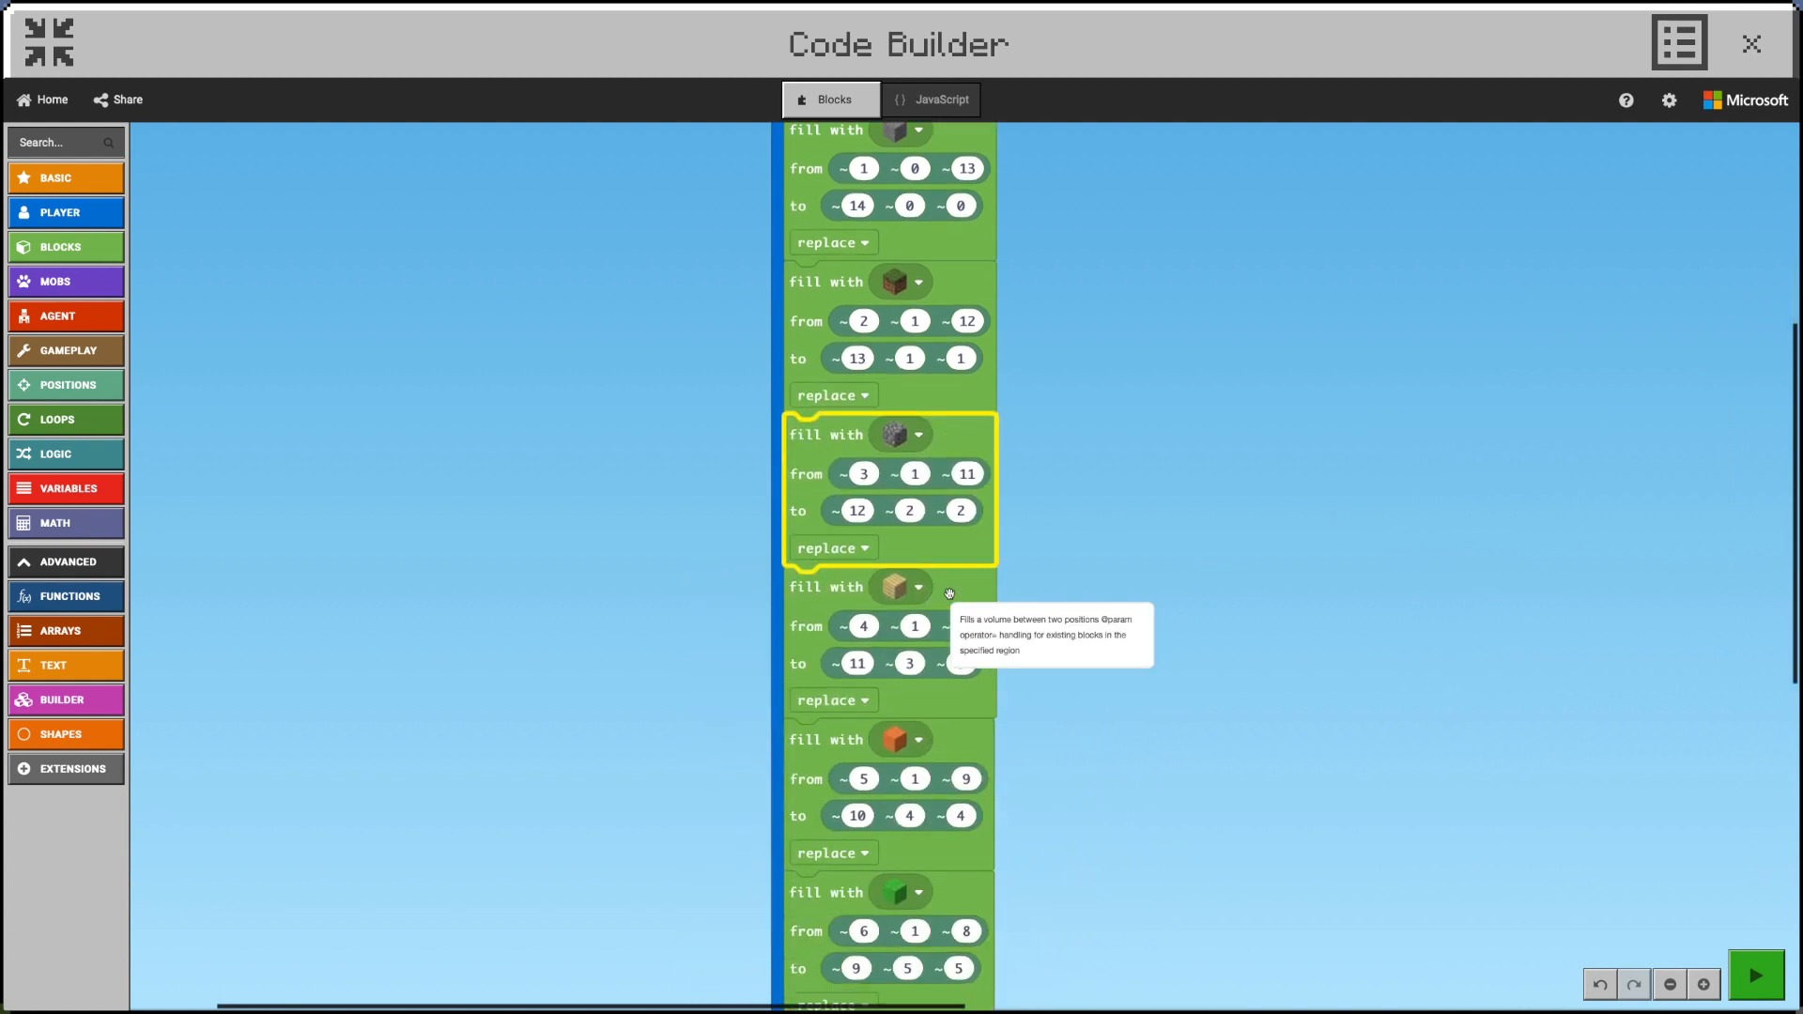
{"action": "scroll", "scroll_direction": "down", "scroll_amount": 3}
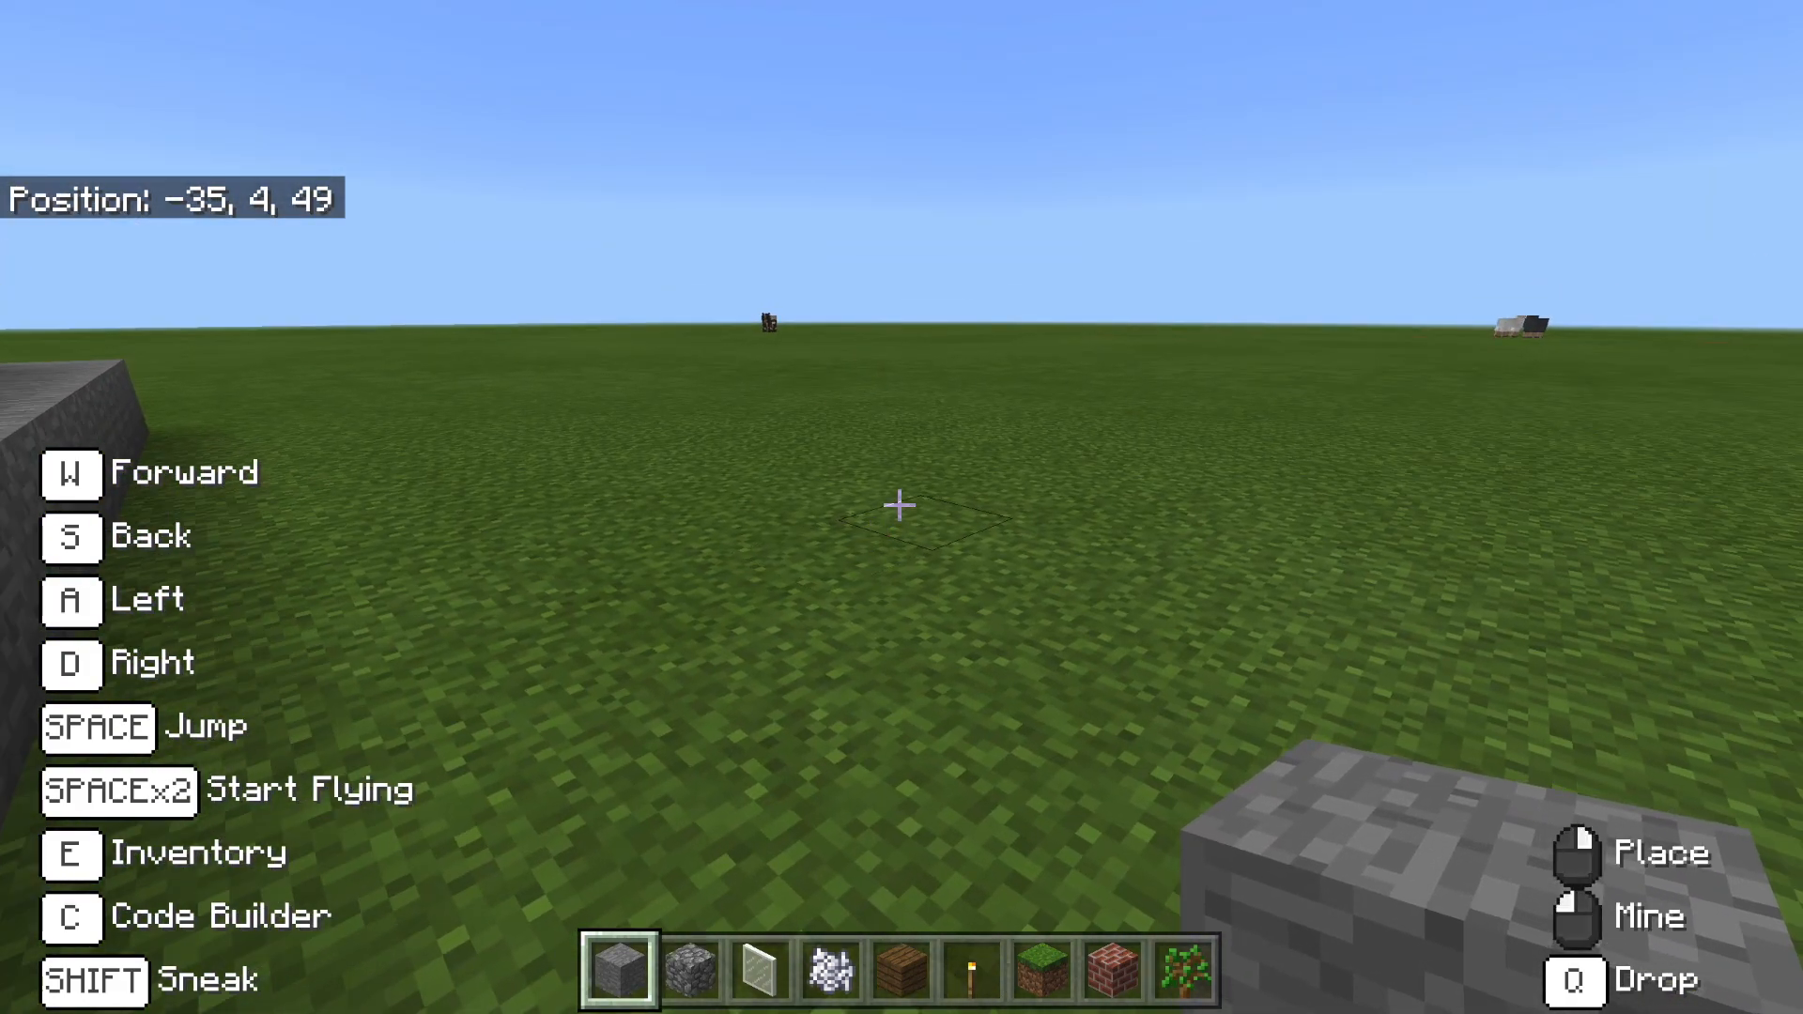
Move to the build spot and run the p command to build the chiseled stone pyramid.
{"action": "key", "text": "w"}
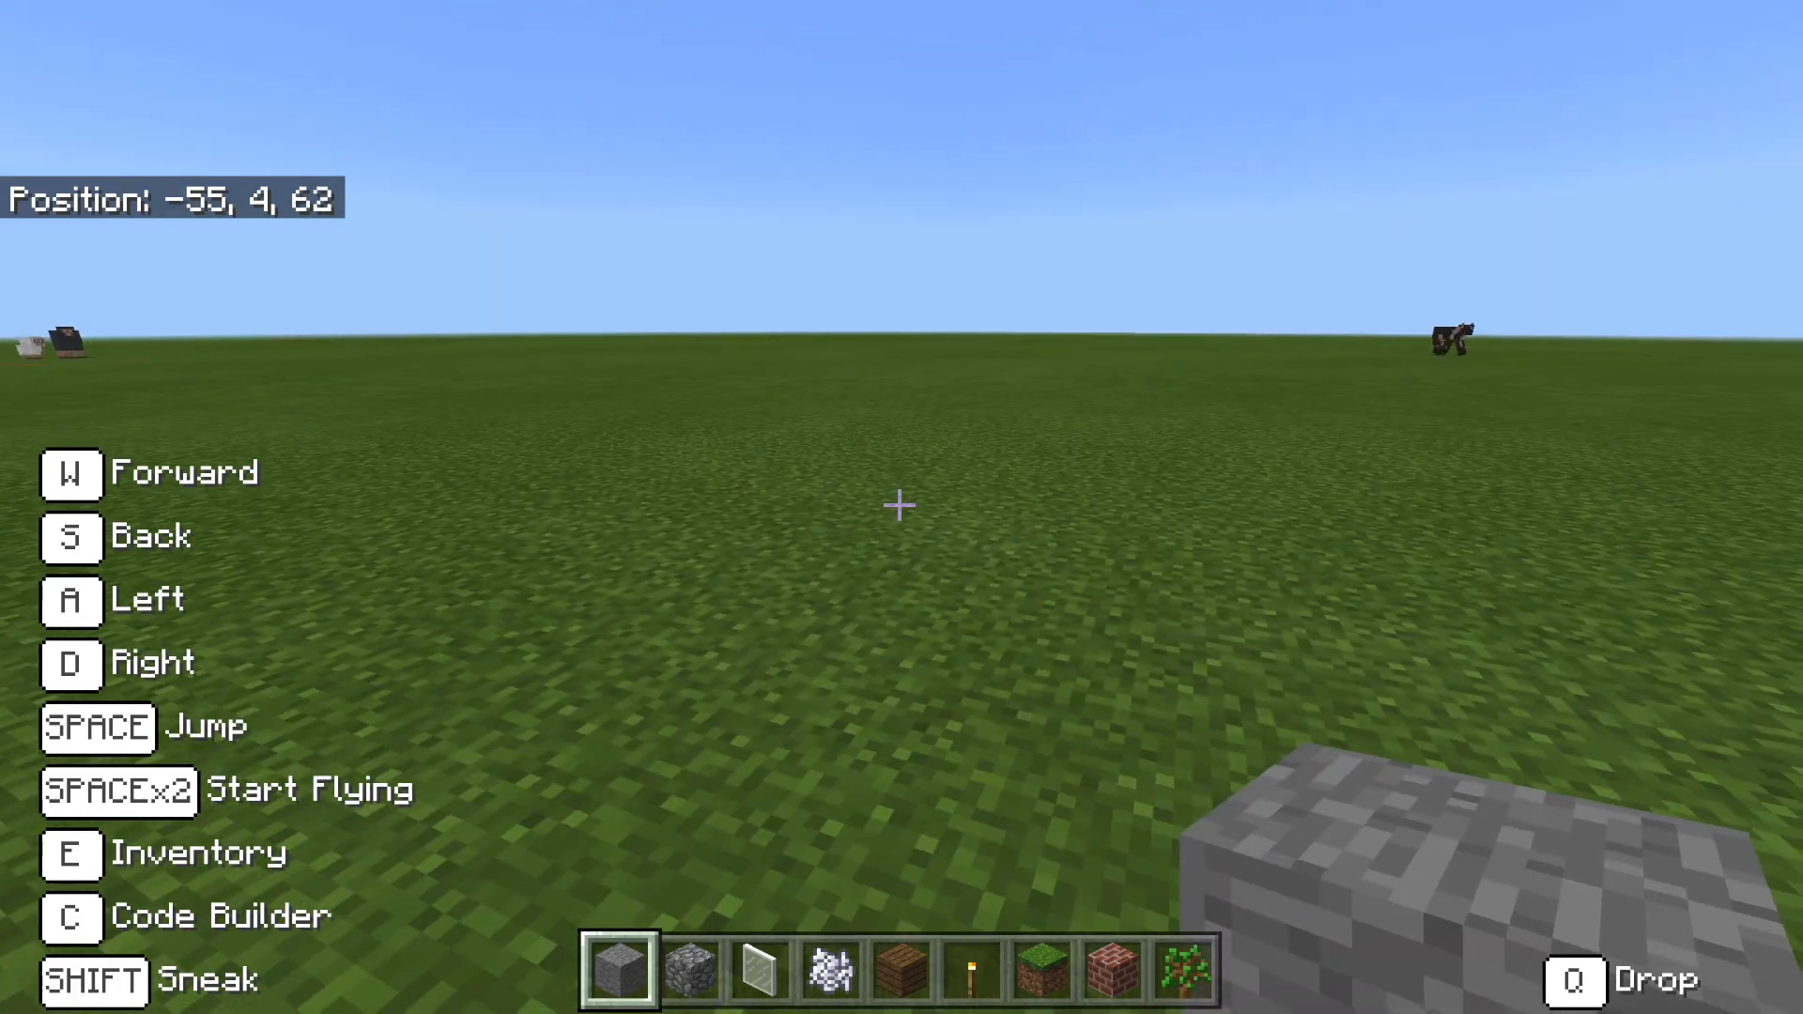
{"action": "key", "text": "c"}
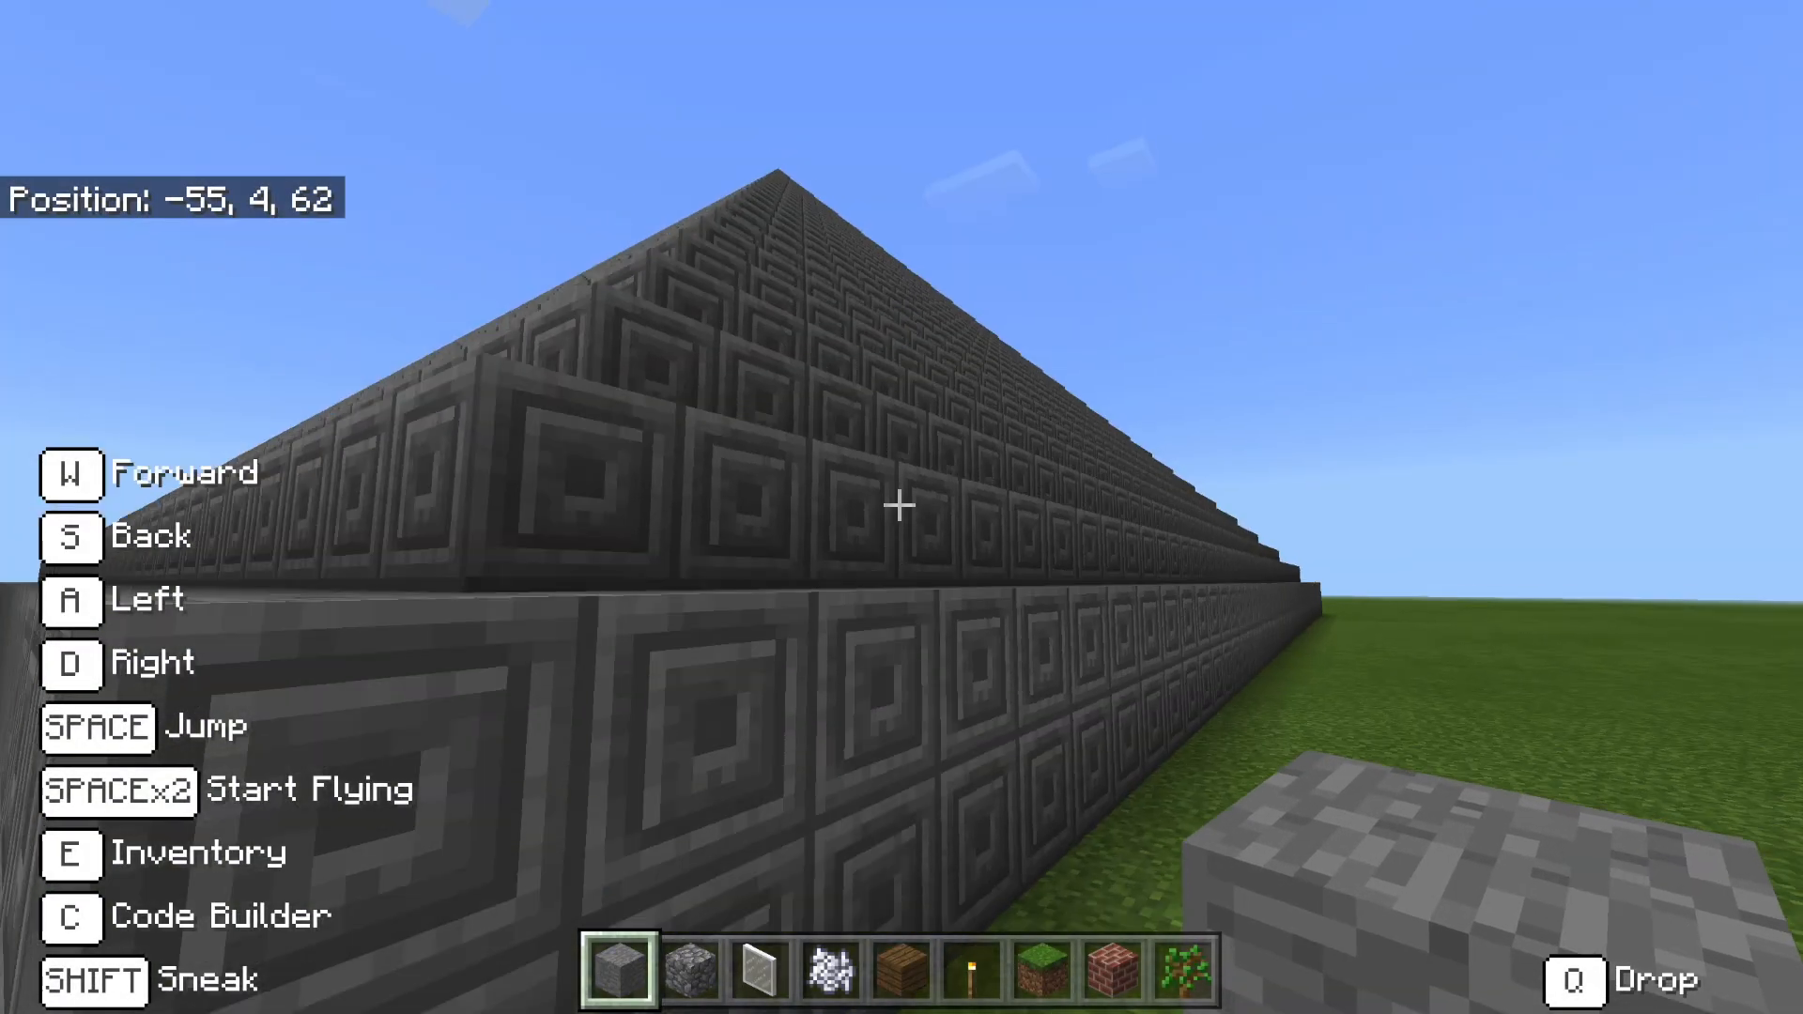
Fly high over the gray pyramid's stepped peak beside the small colored pyramid.
{"action": "key", "text": "space"}
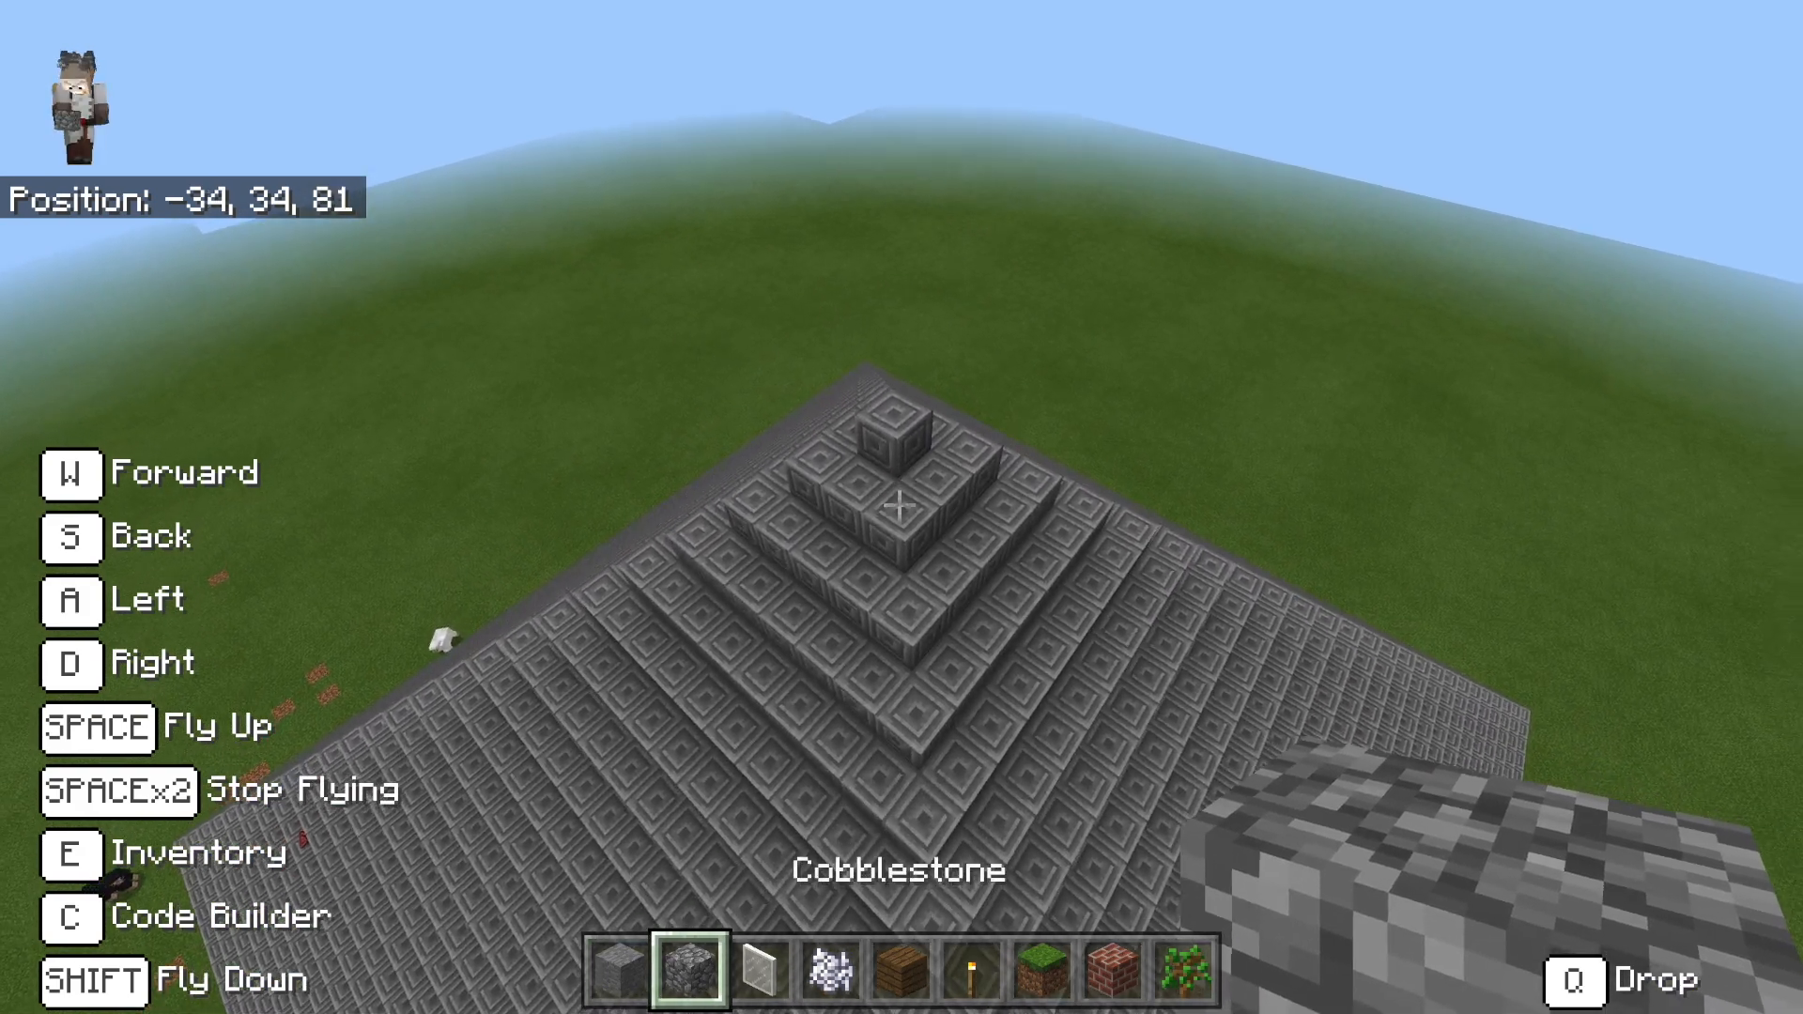
{"action": "key", "text": "w"}
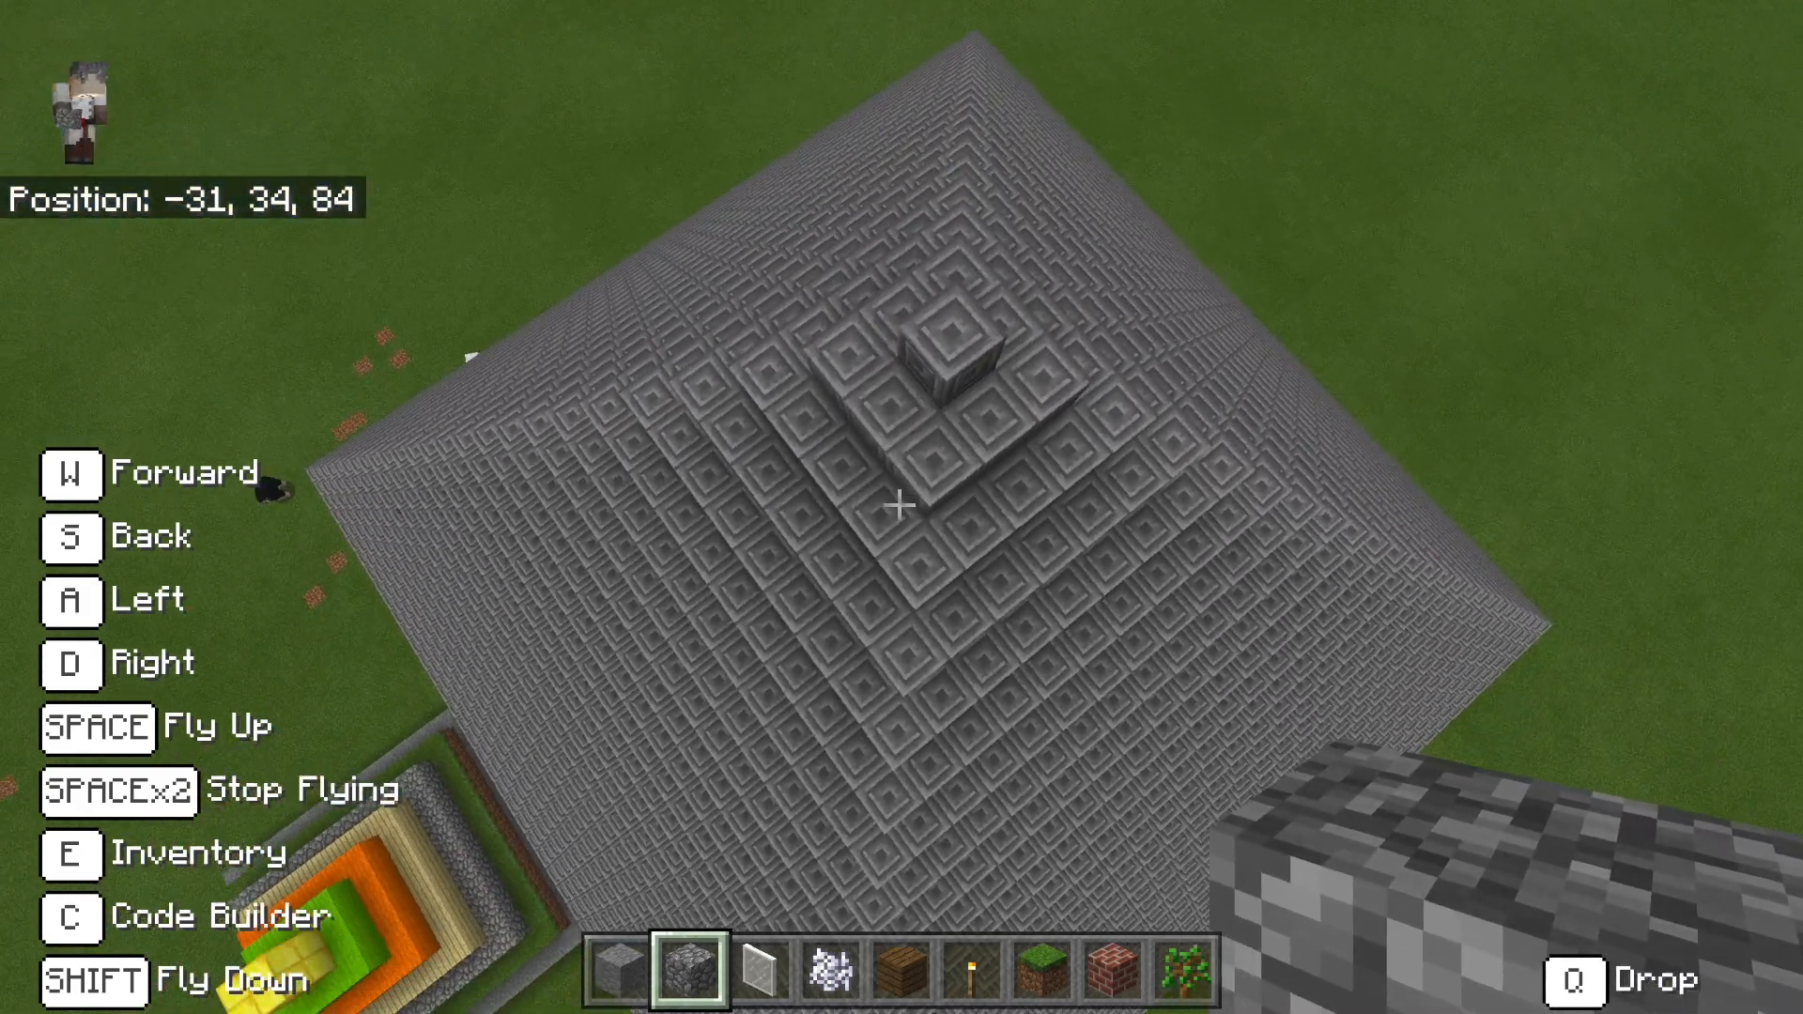